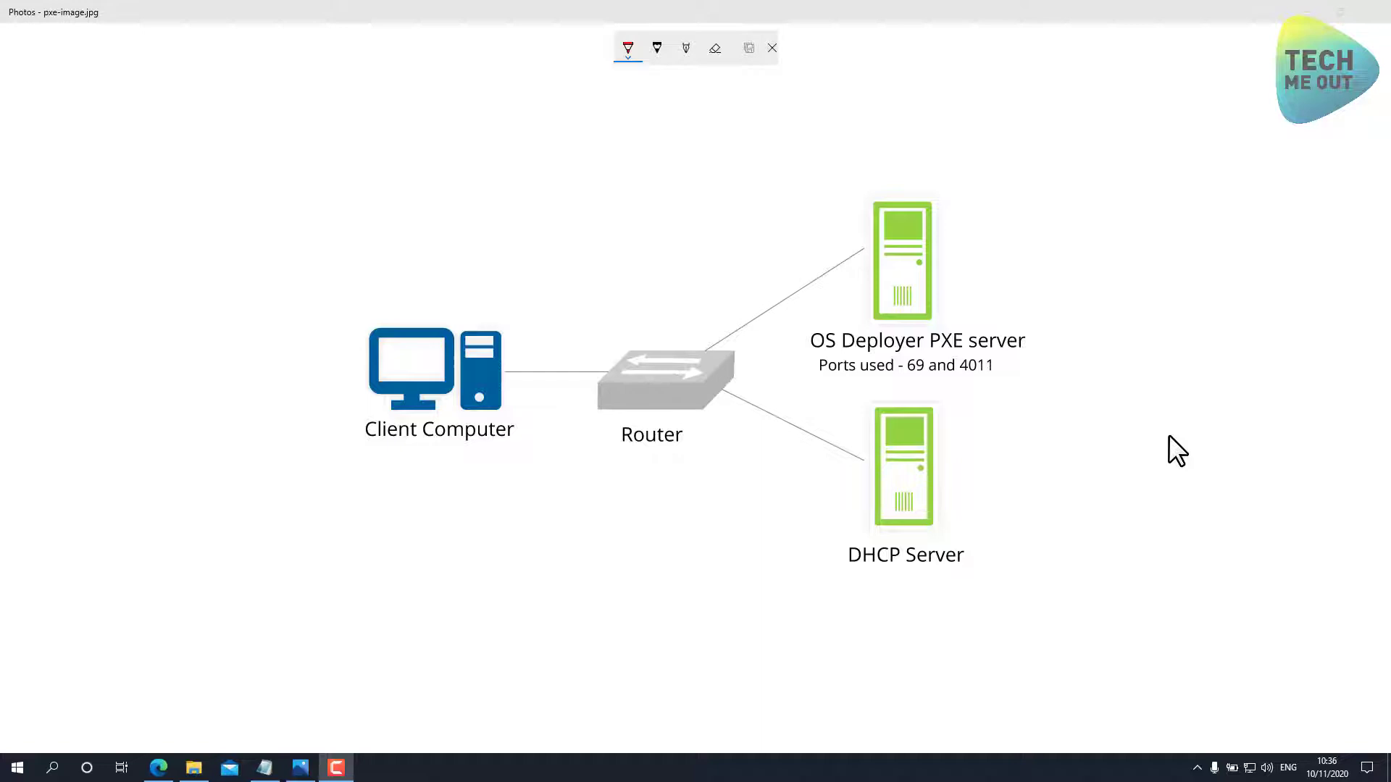
With the ballpoint pen, draw an orange Client→DHCP Server arrow and a blue return arrow.
left_click(628, 48)
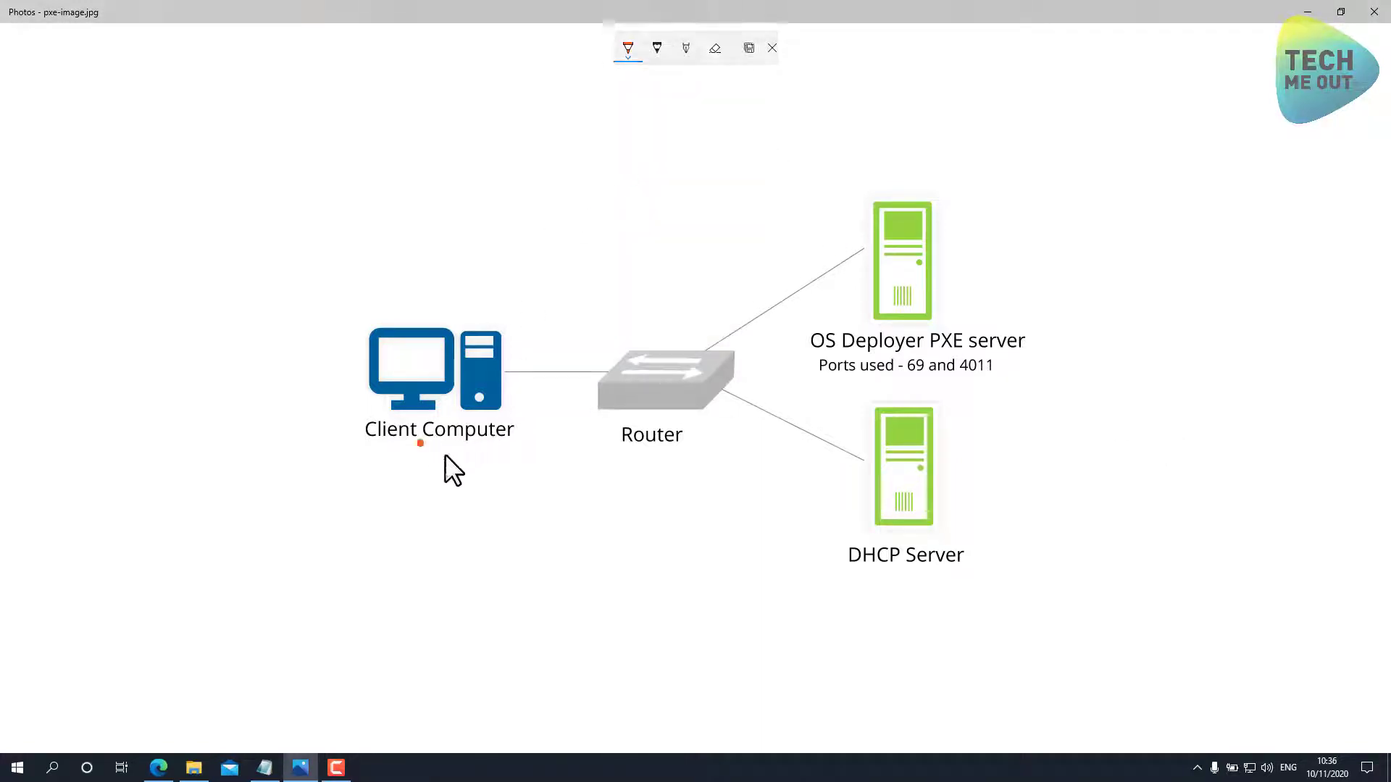
left_click_drag(421, 443, 843, 523)
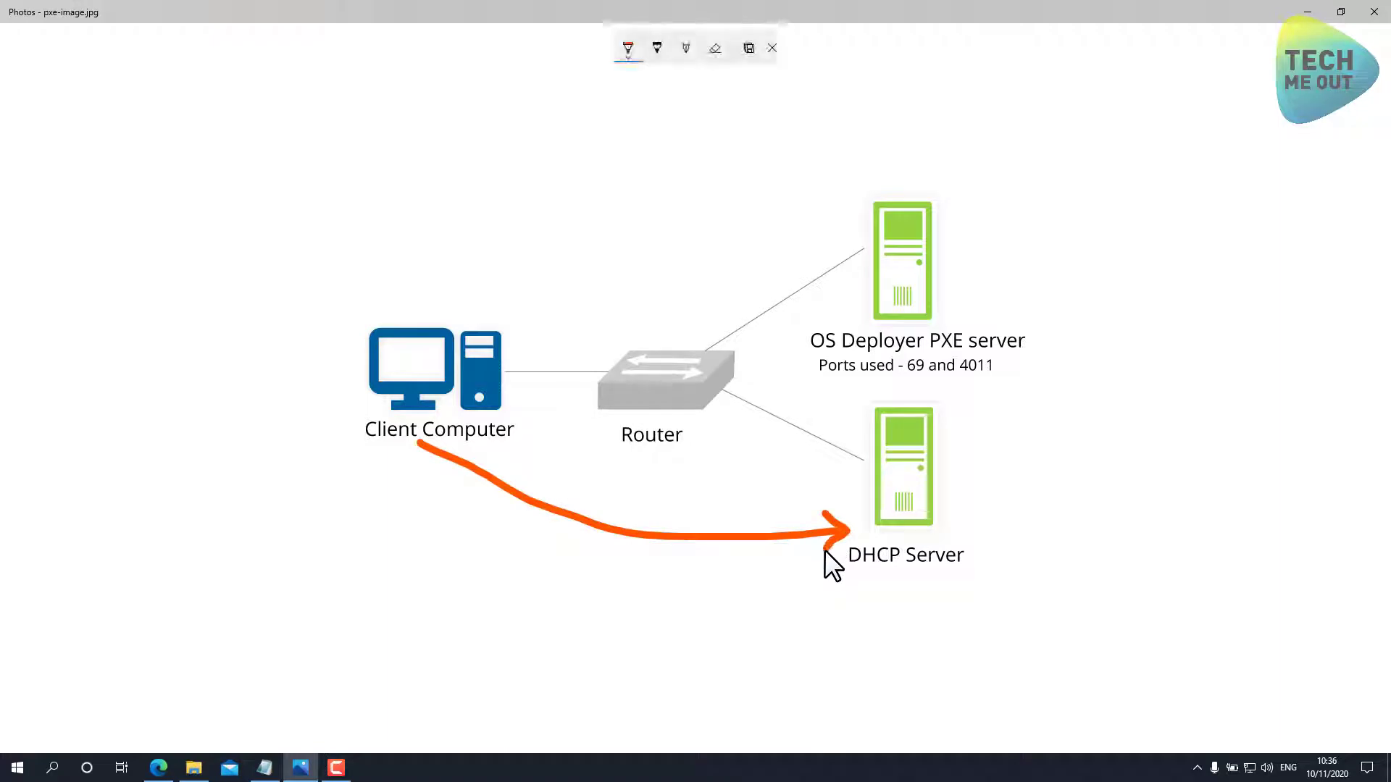
mouse_move(777, 604)
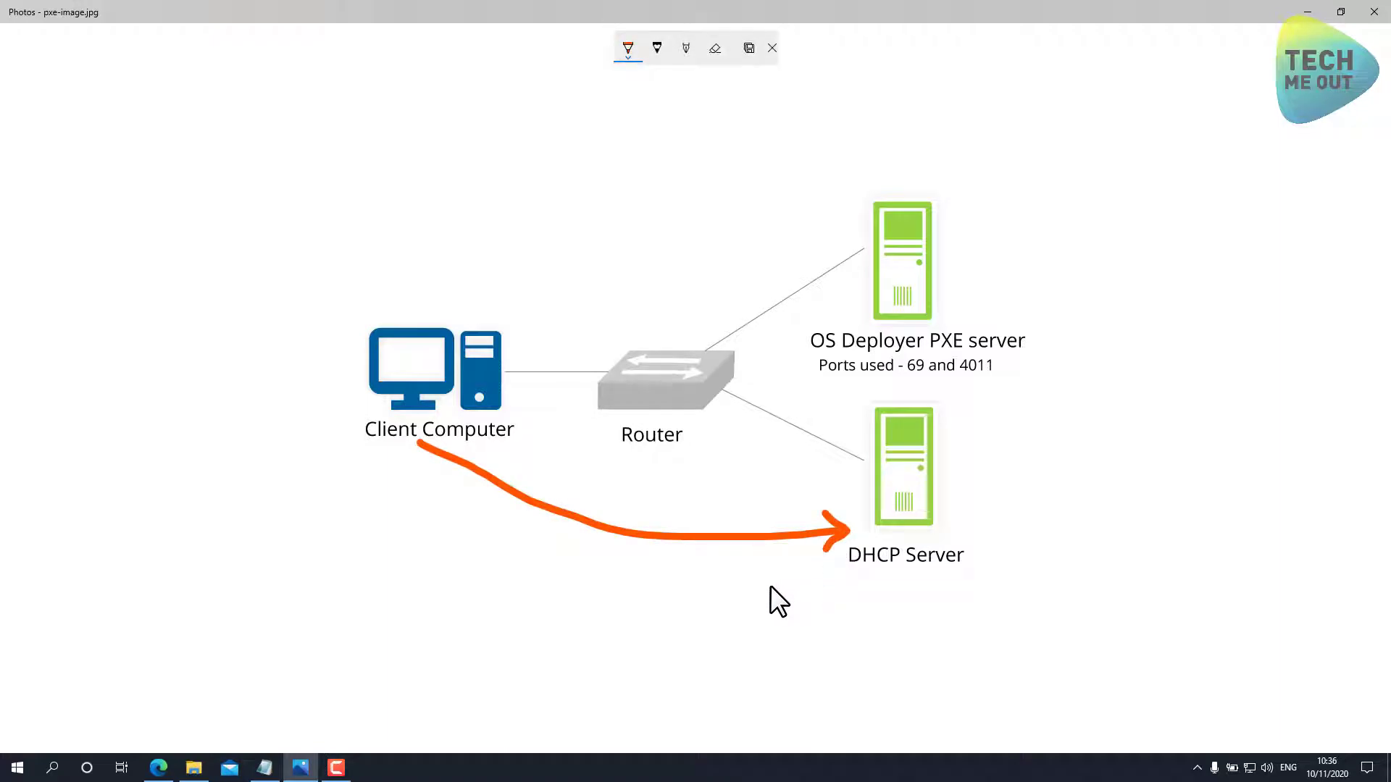
mouse_move(767, 594)
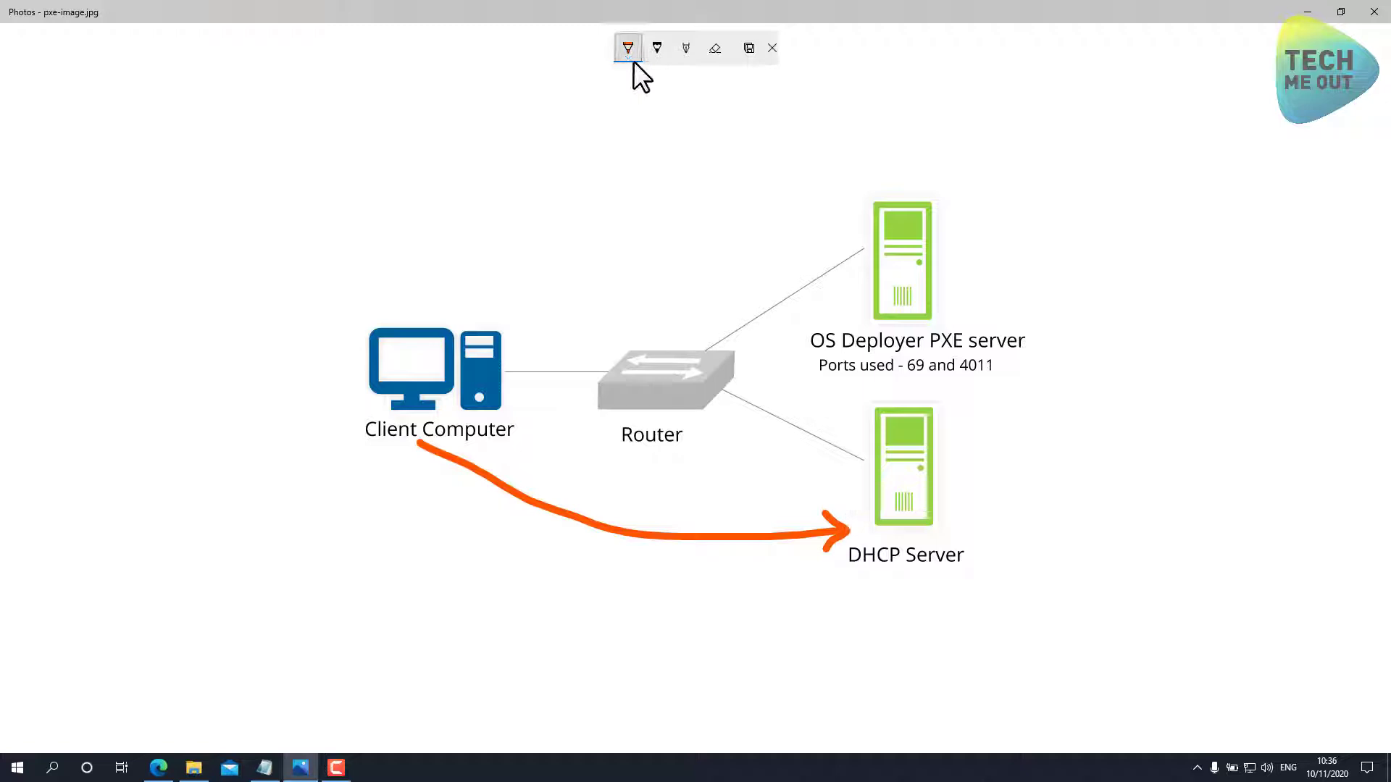
left_click_drag(740, 501, 825, 487)
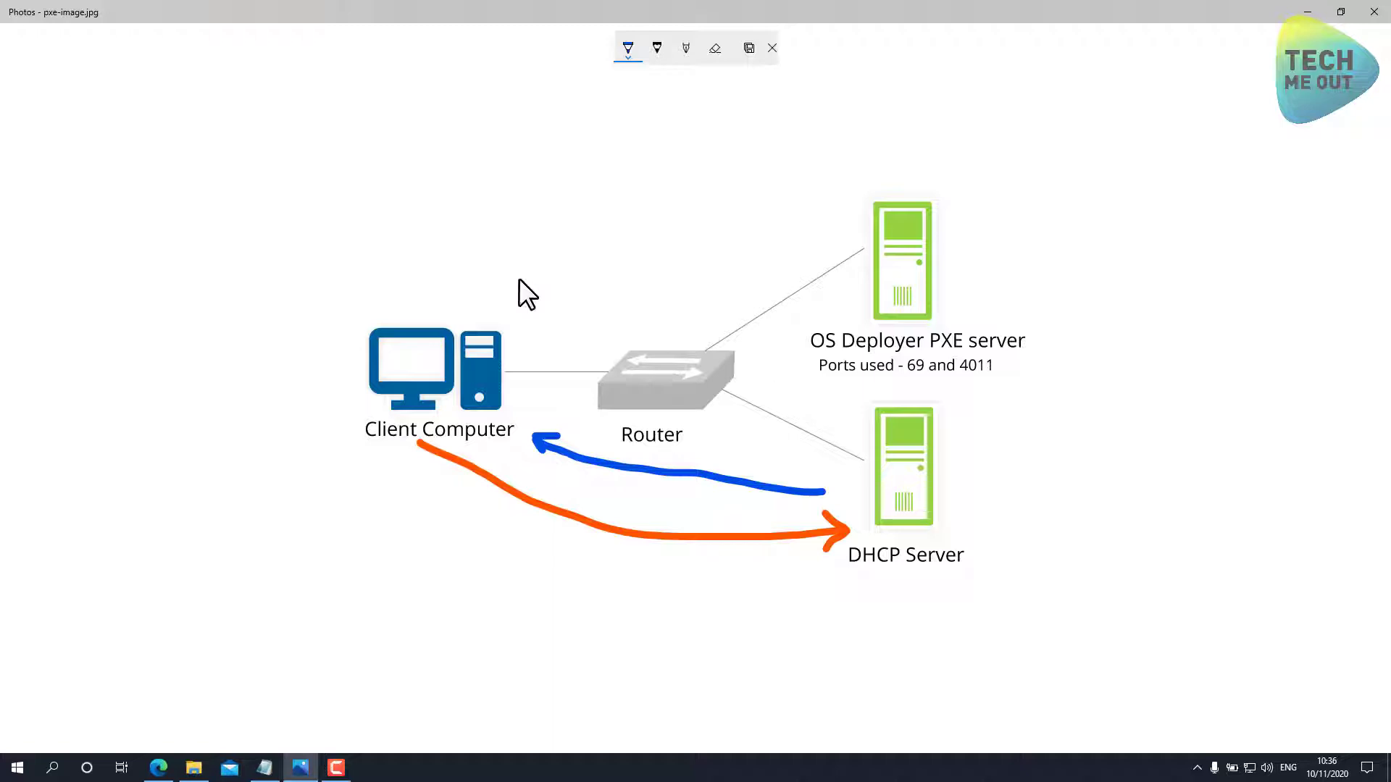
mouse_move(827, 556)
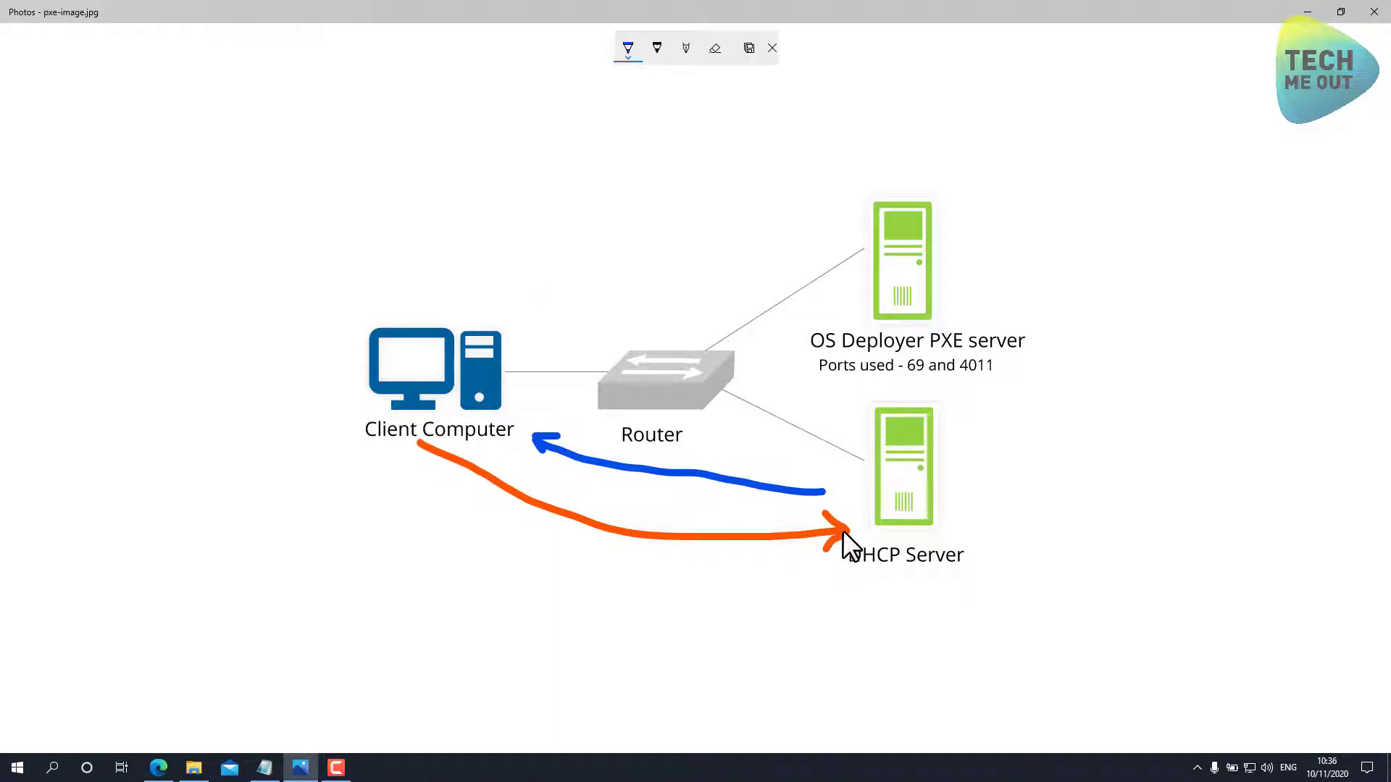
mouse_move(886, 518)
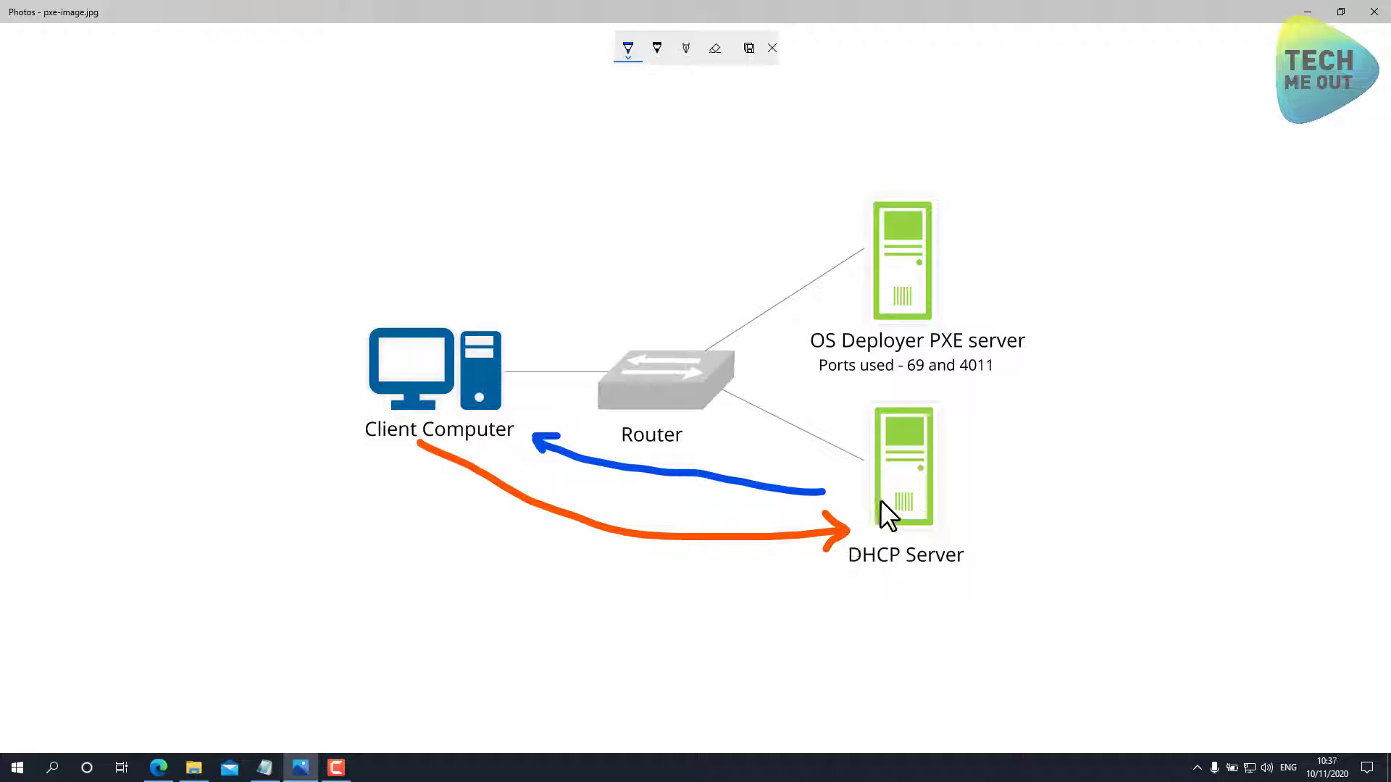
mouse_move(819, 500)
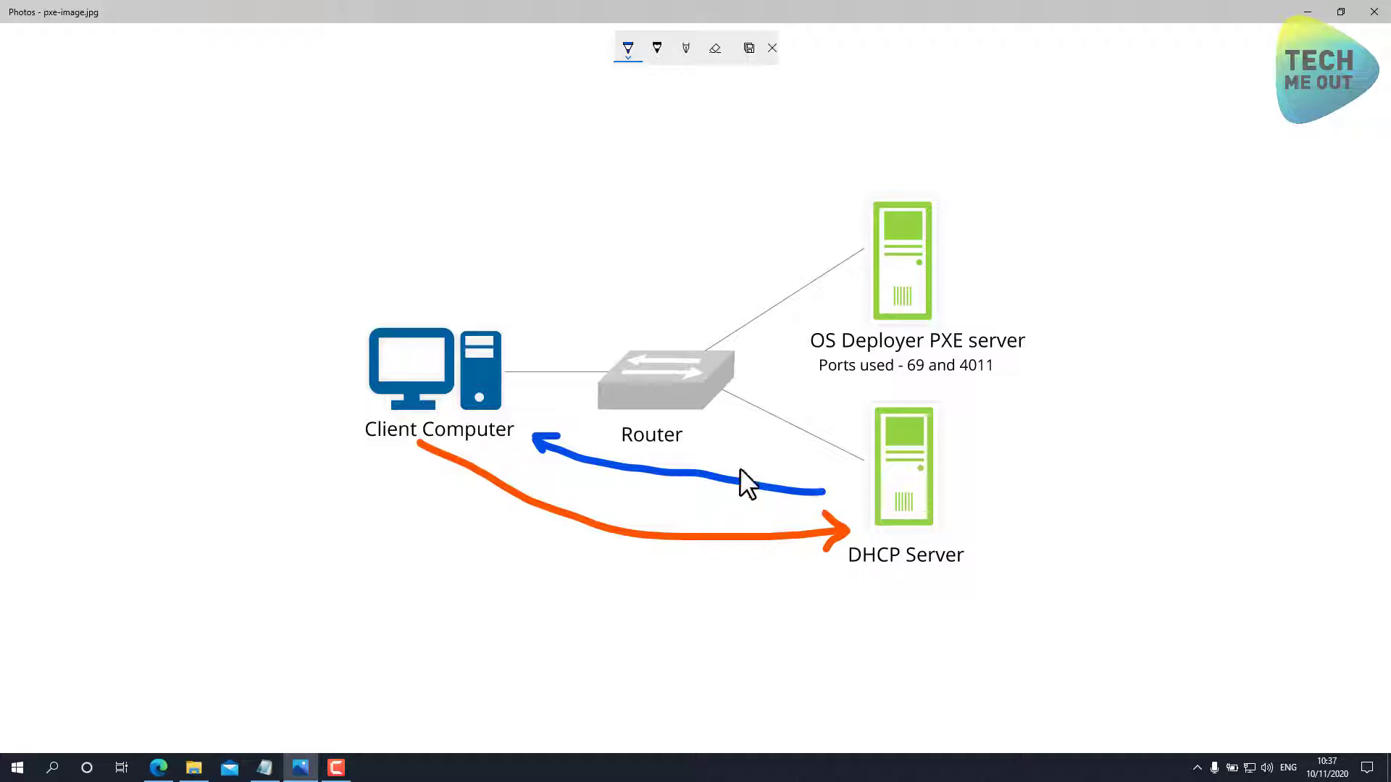
mouse_move(625, 235)
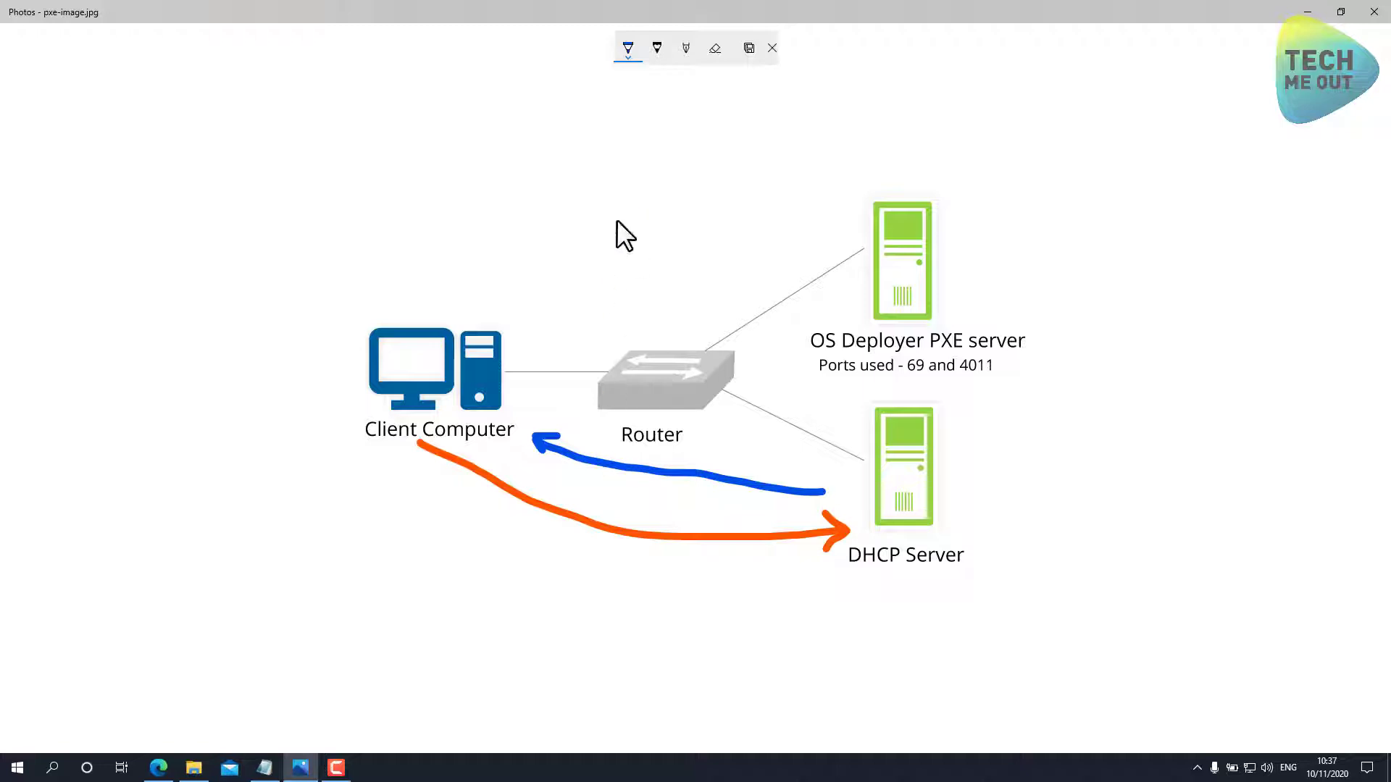
left_click(628, 48)
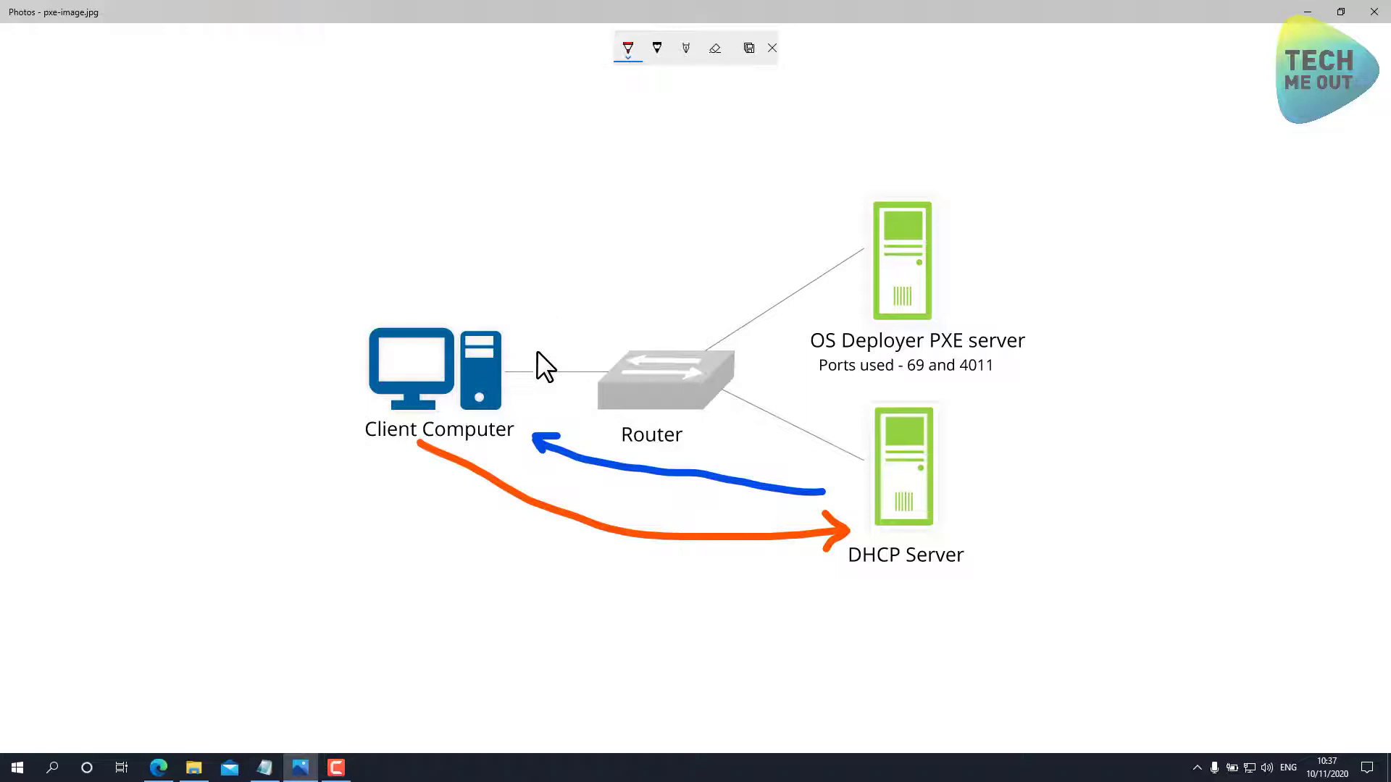
Draw the red Client→PXE server arrow and the yellow return arrow.
left_click_drag(528, 346, 630, 293)
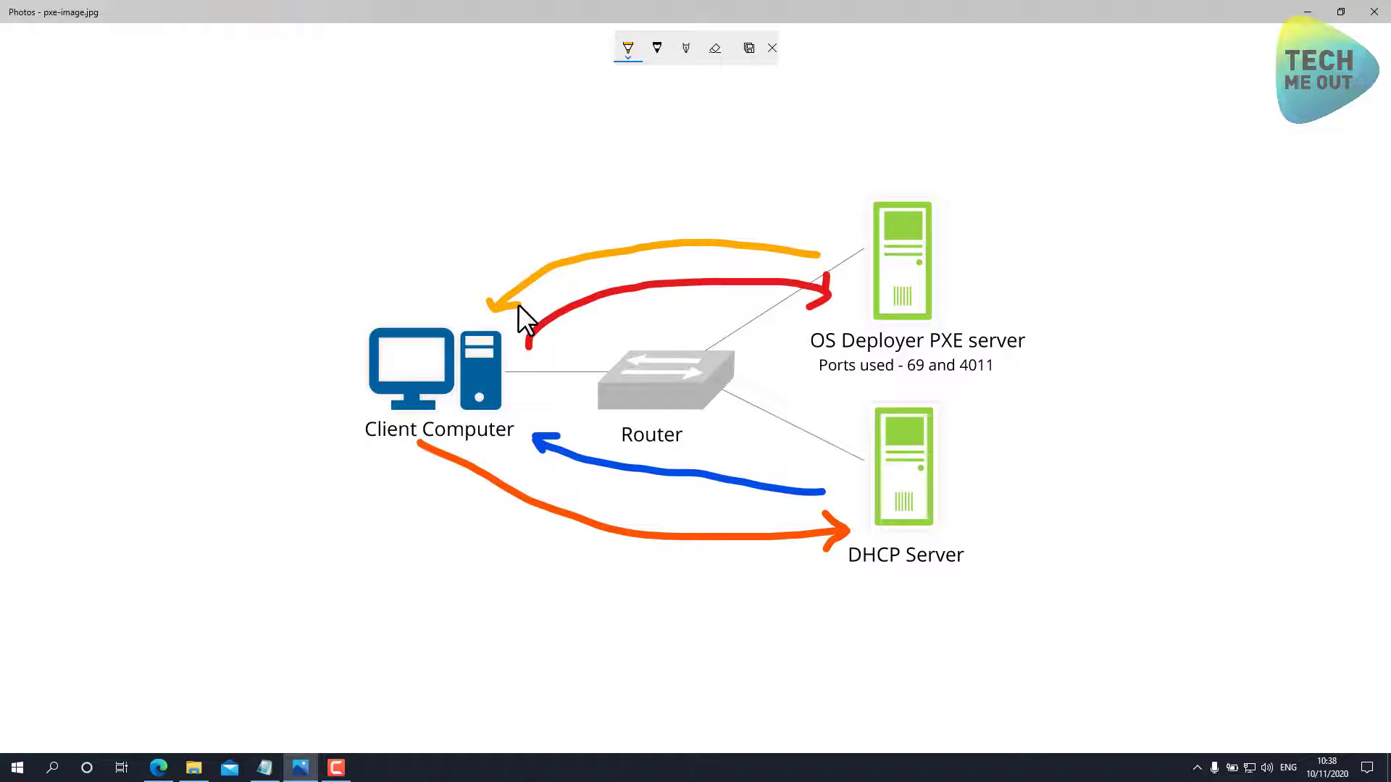
mouse_move(534, 334)
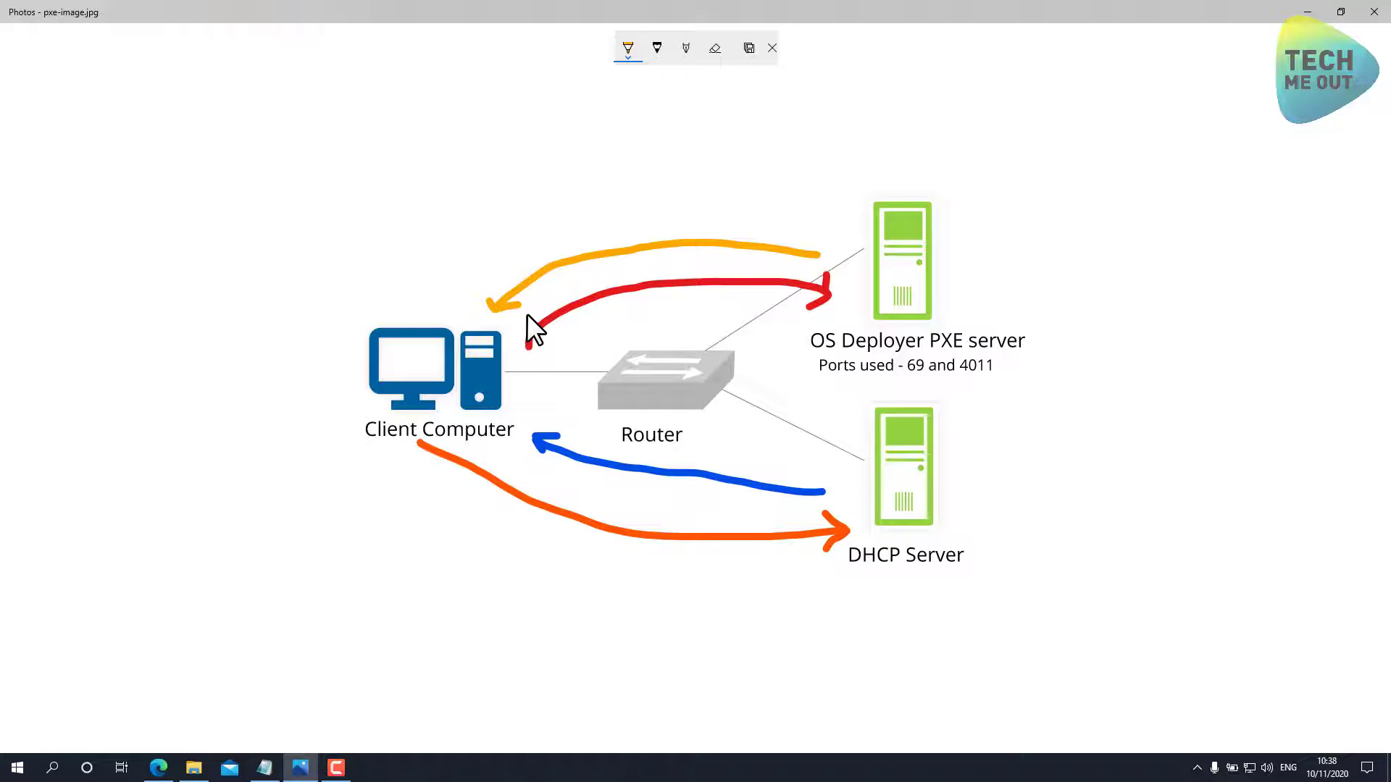
mouse_move(114, 760)
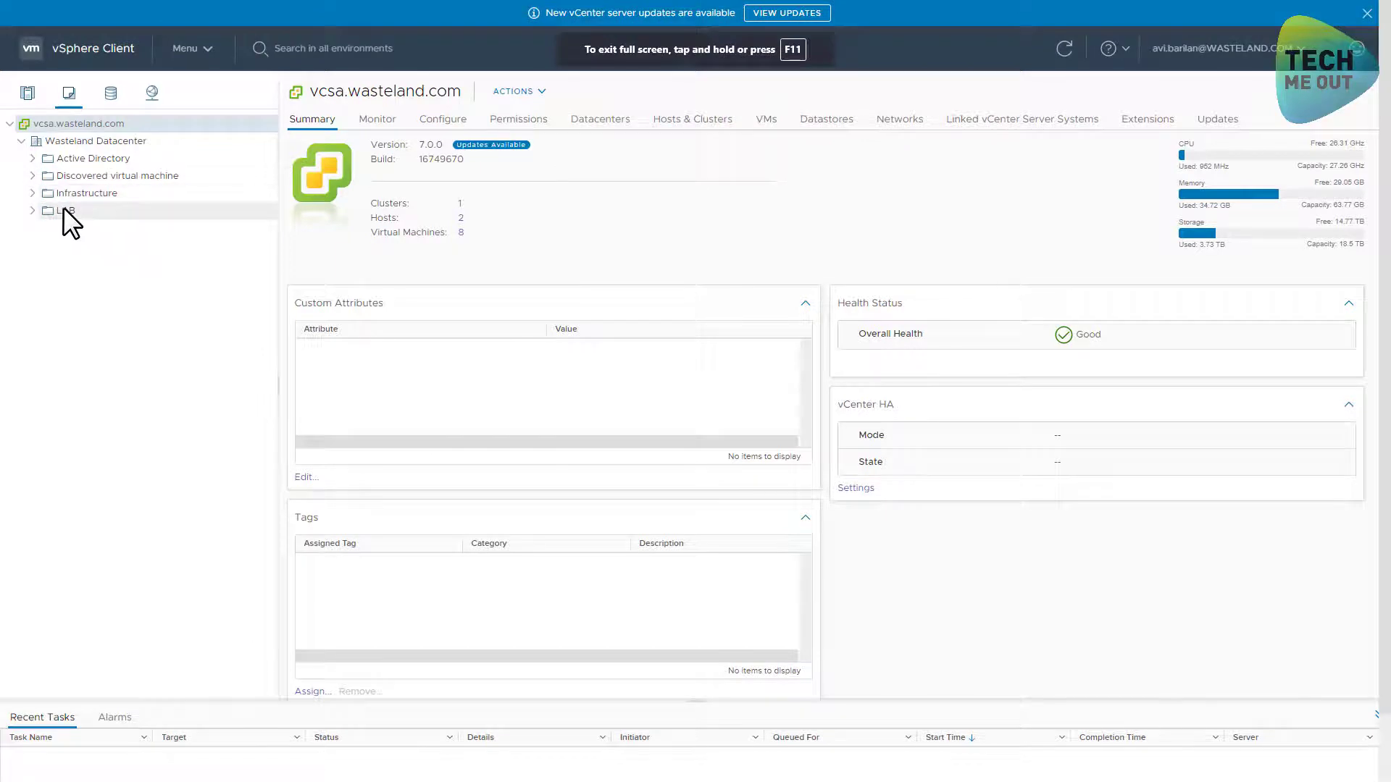
Launch the New Virtual Machine wizard on the LAB folder and name the VM PXE.
left_click(62, 210)
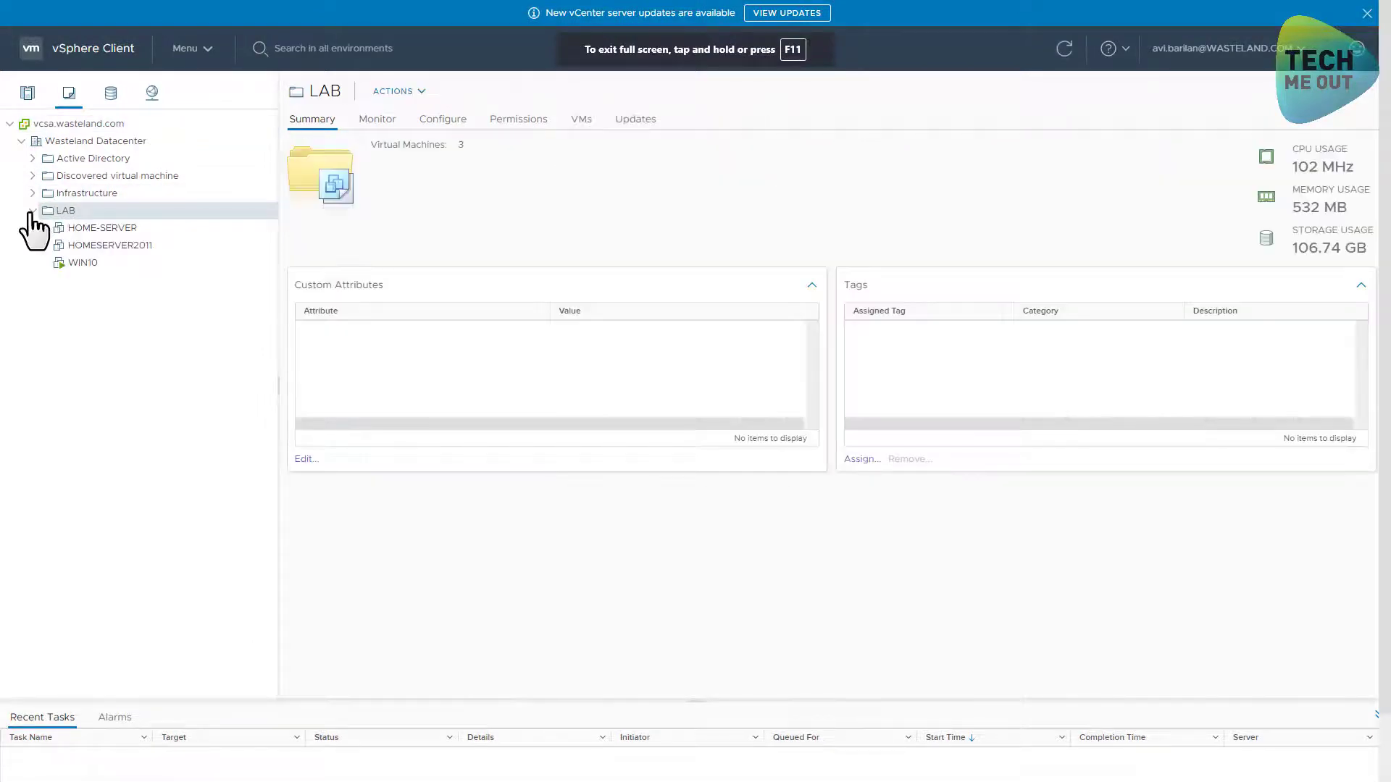
right_click(62, 210)
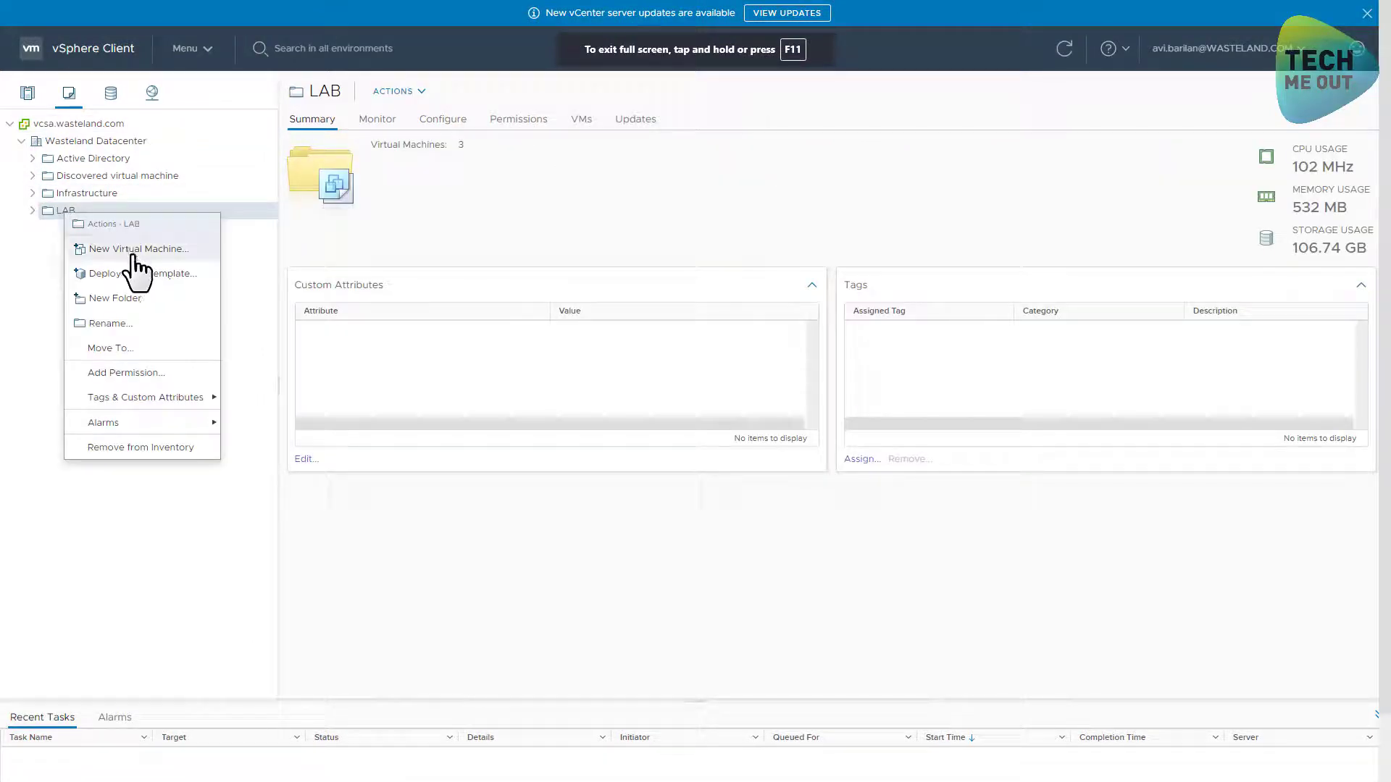
left_click(137, 248)
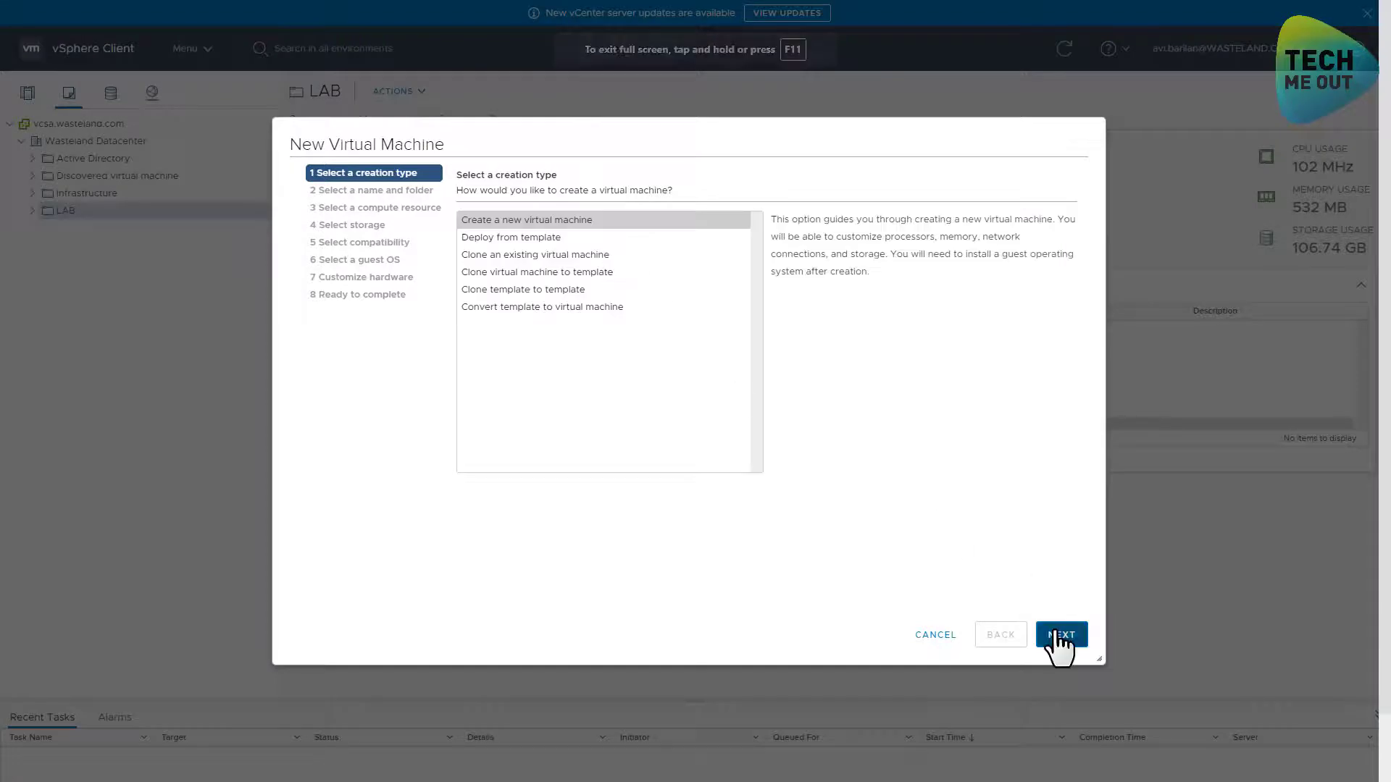
left_click(1061, 635)
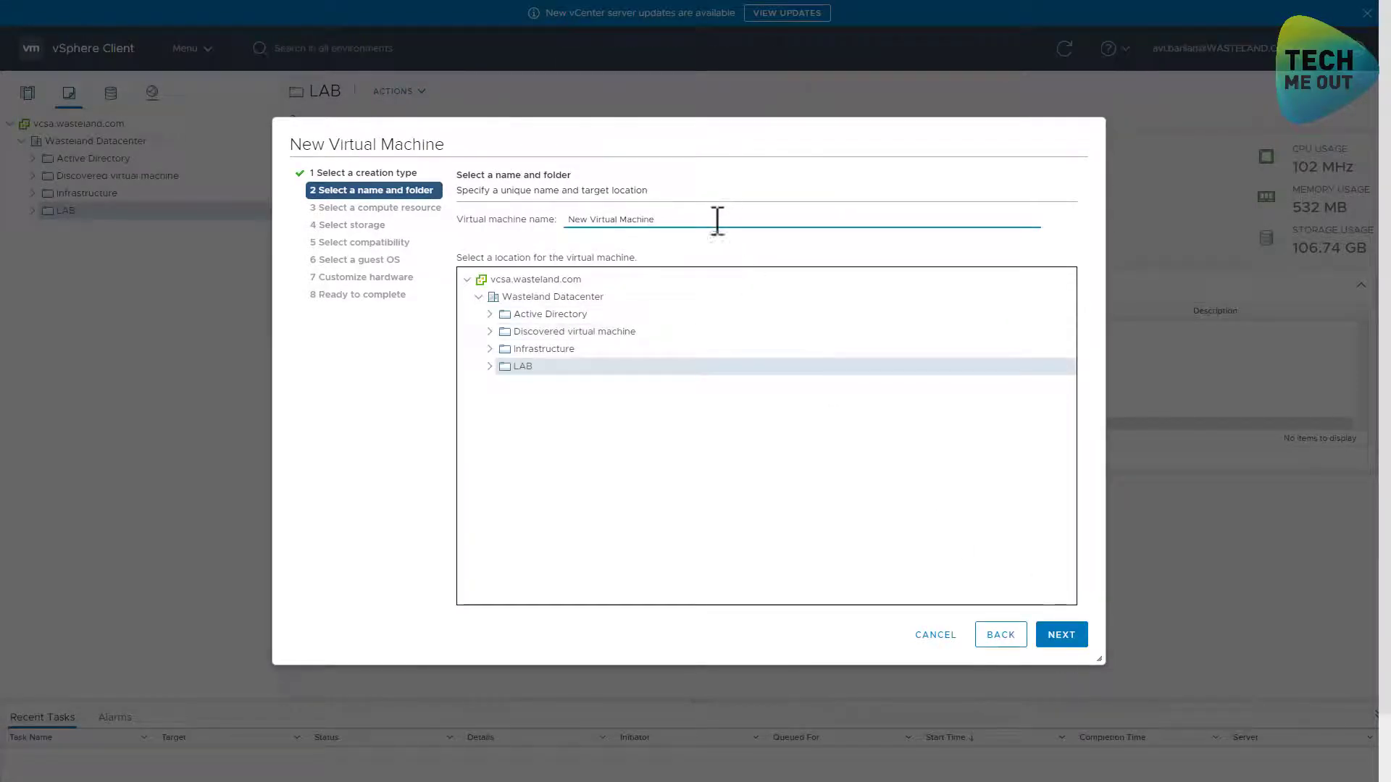
type("PXE")
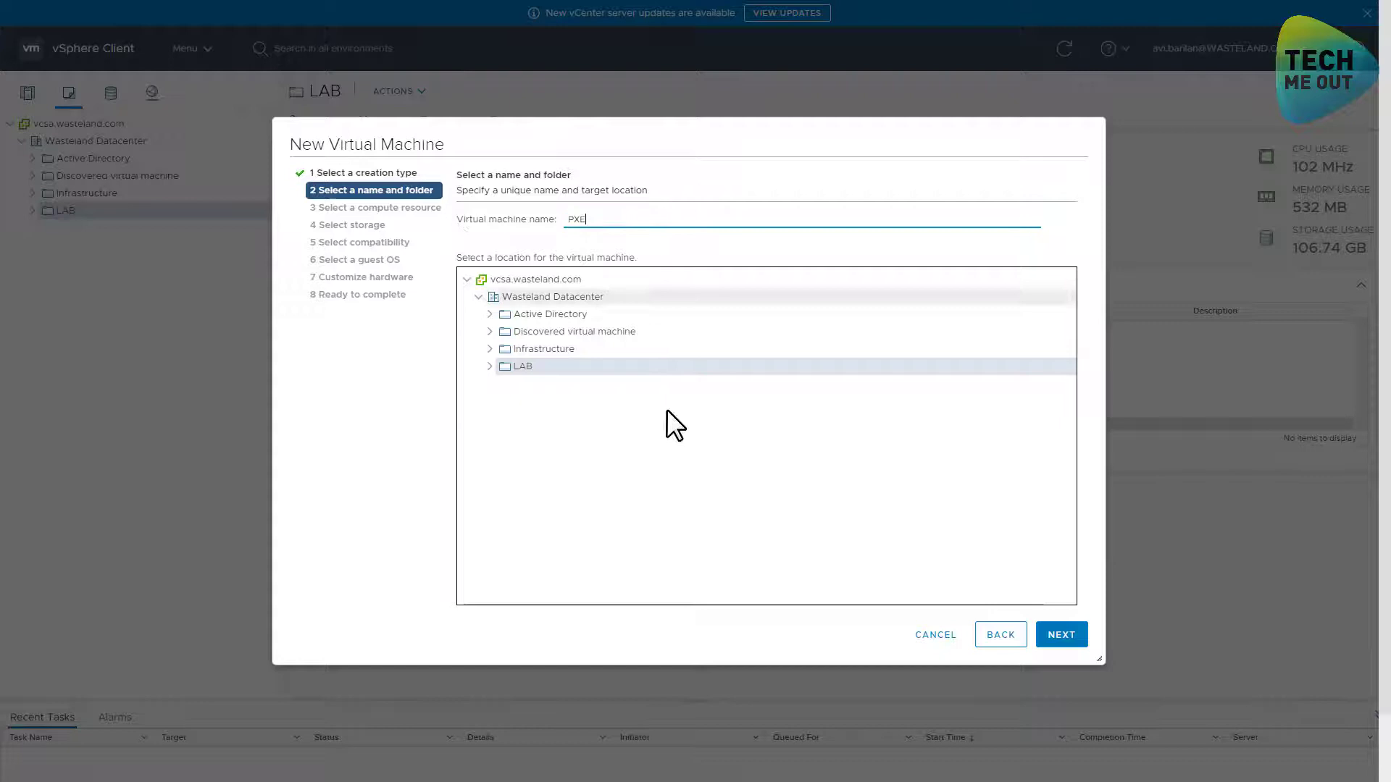
Accept Tel Aviv Cluster, choose DS918-iSCSI storage, and keep ESXi 7.0 compatibility.
left_click(1061, 635)
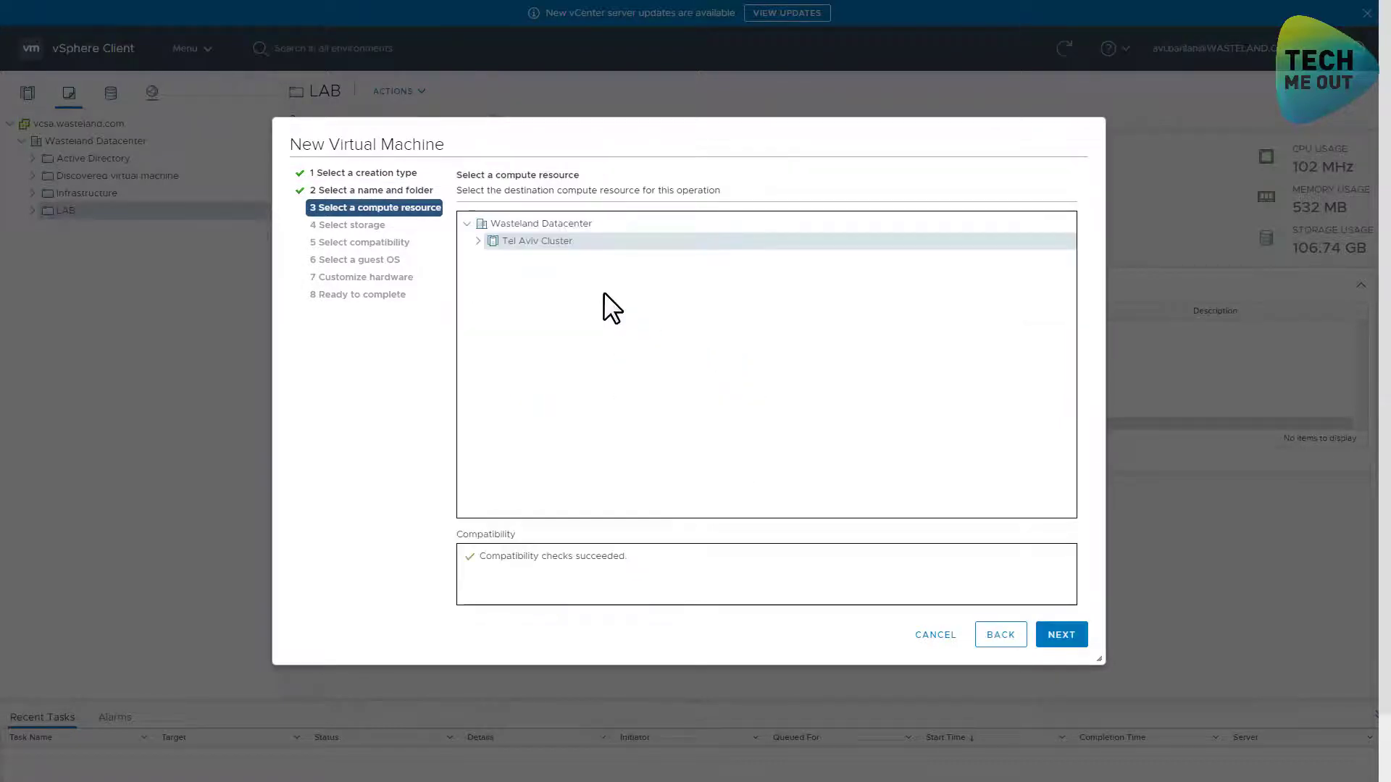
left_click(1061, 634)
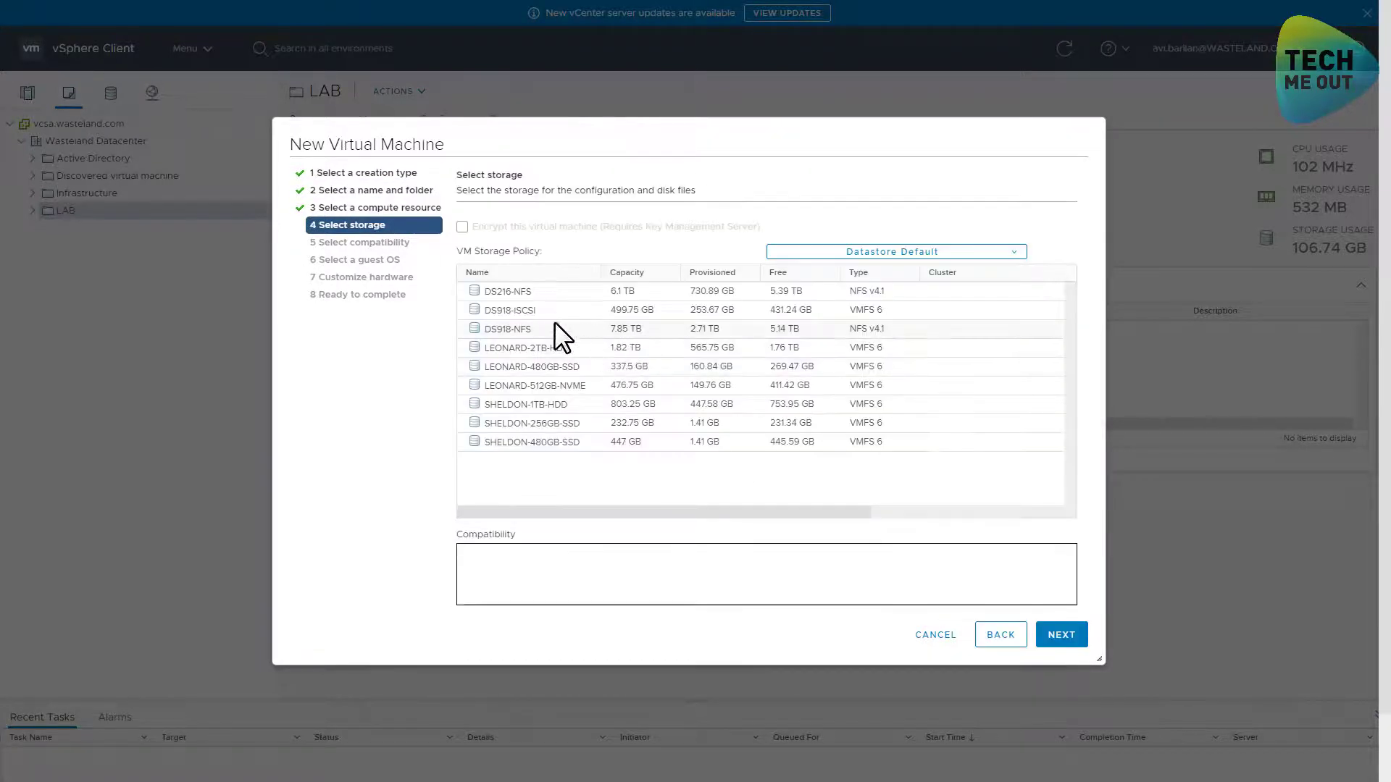
left_click(511, 310)
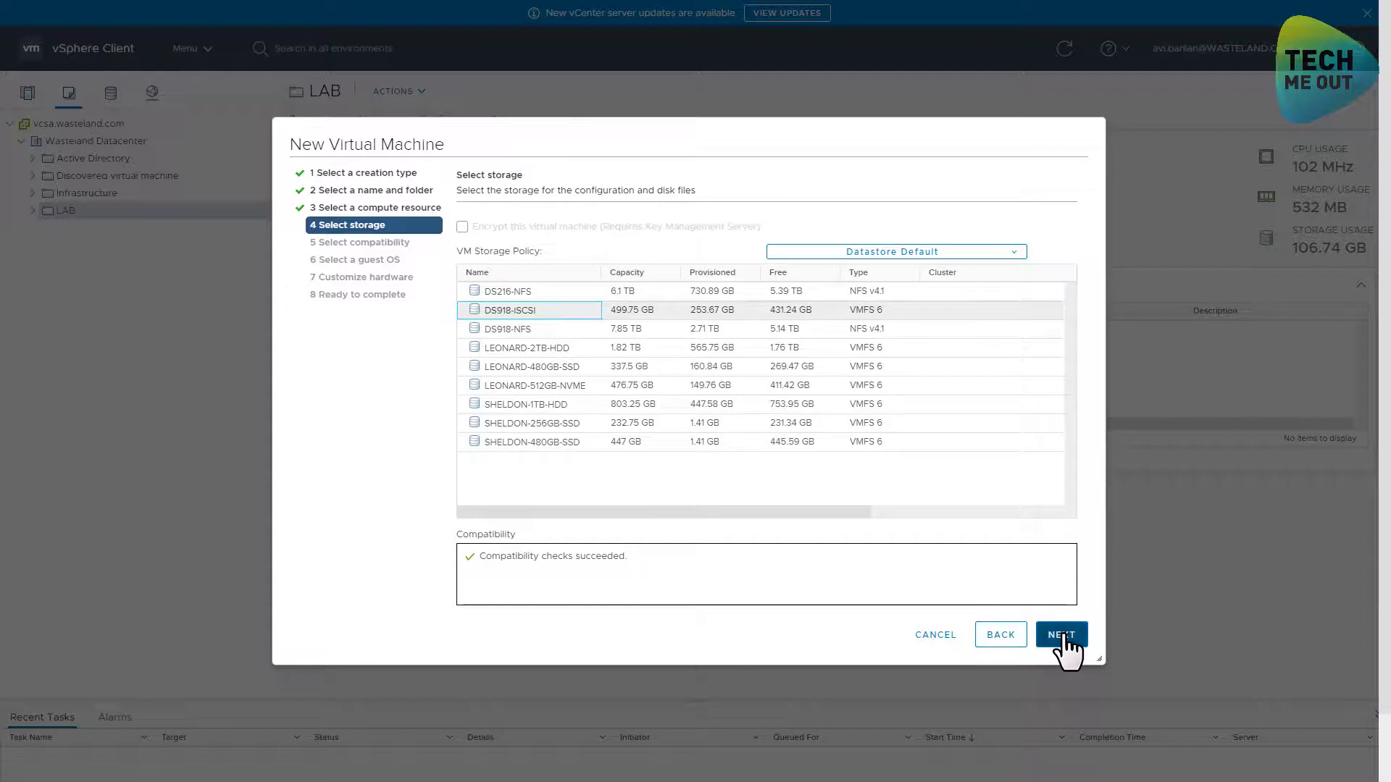
left_click(1061, 634)
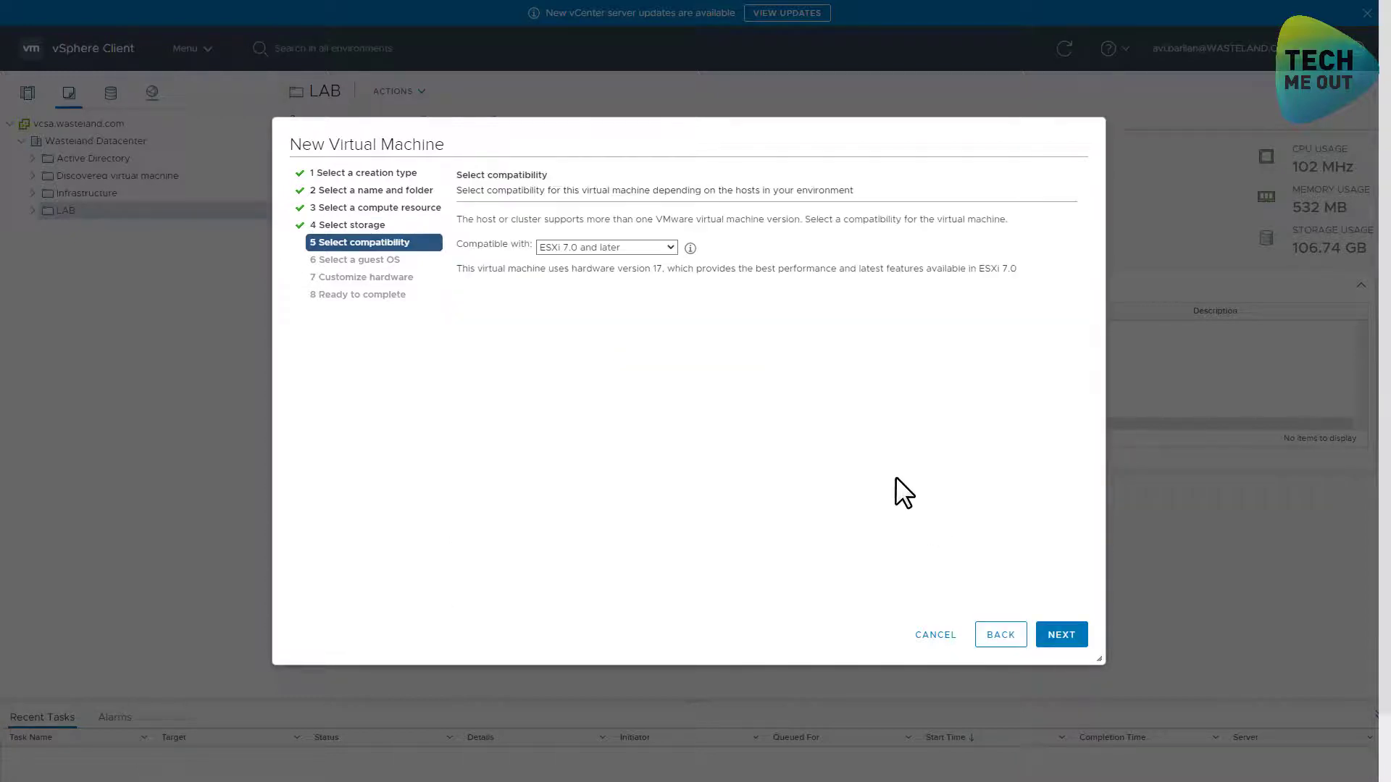
left_click(1061, 635)
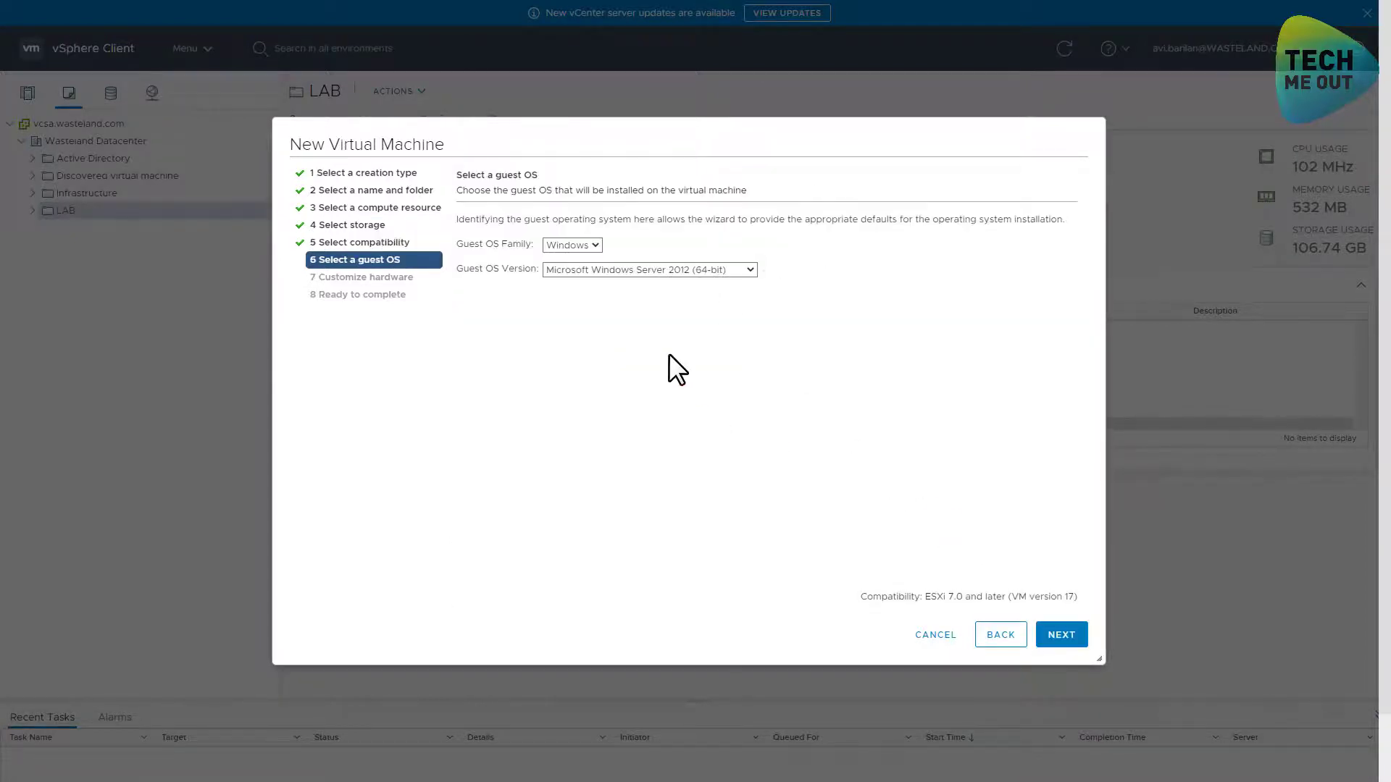
Set the guest OS version to Windows 10 (64-bit).
left_click(648, 269)
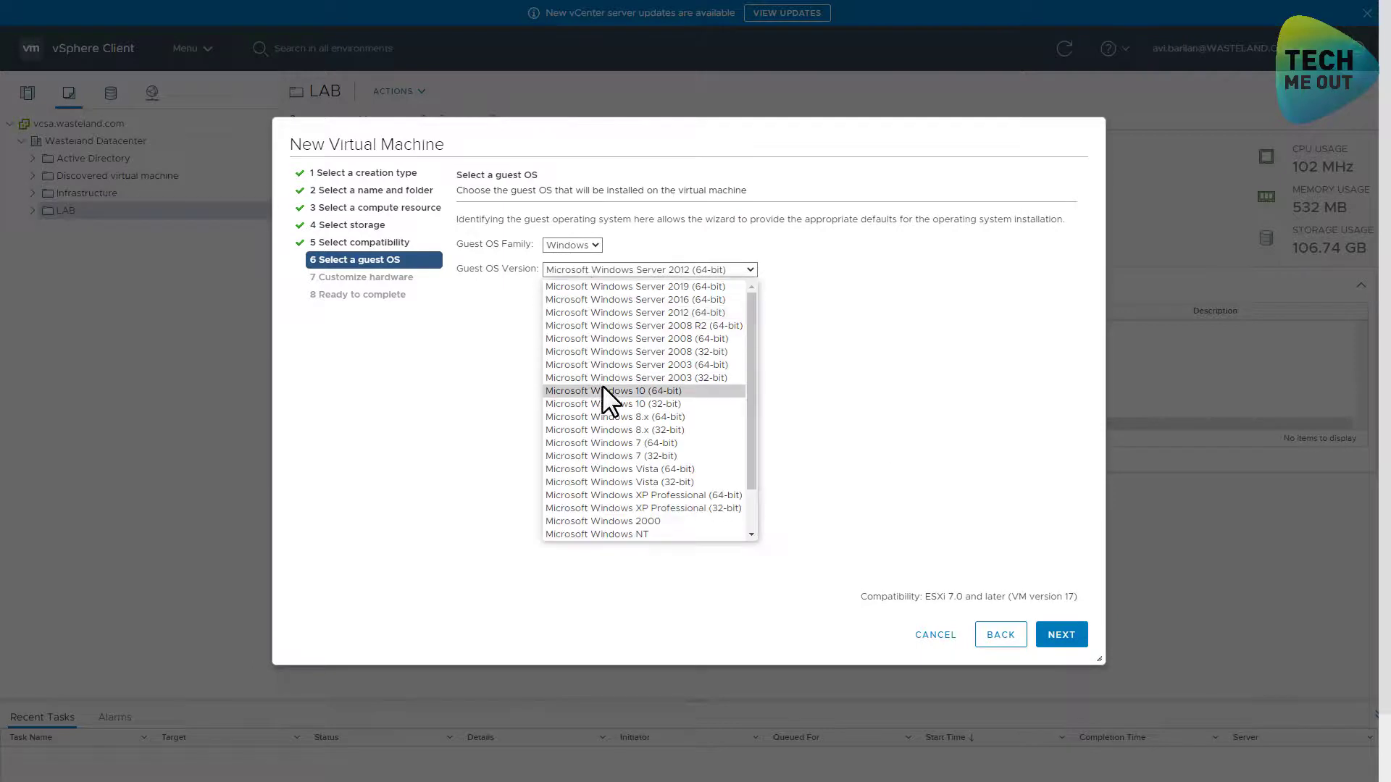
left_click(614, 391)
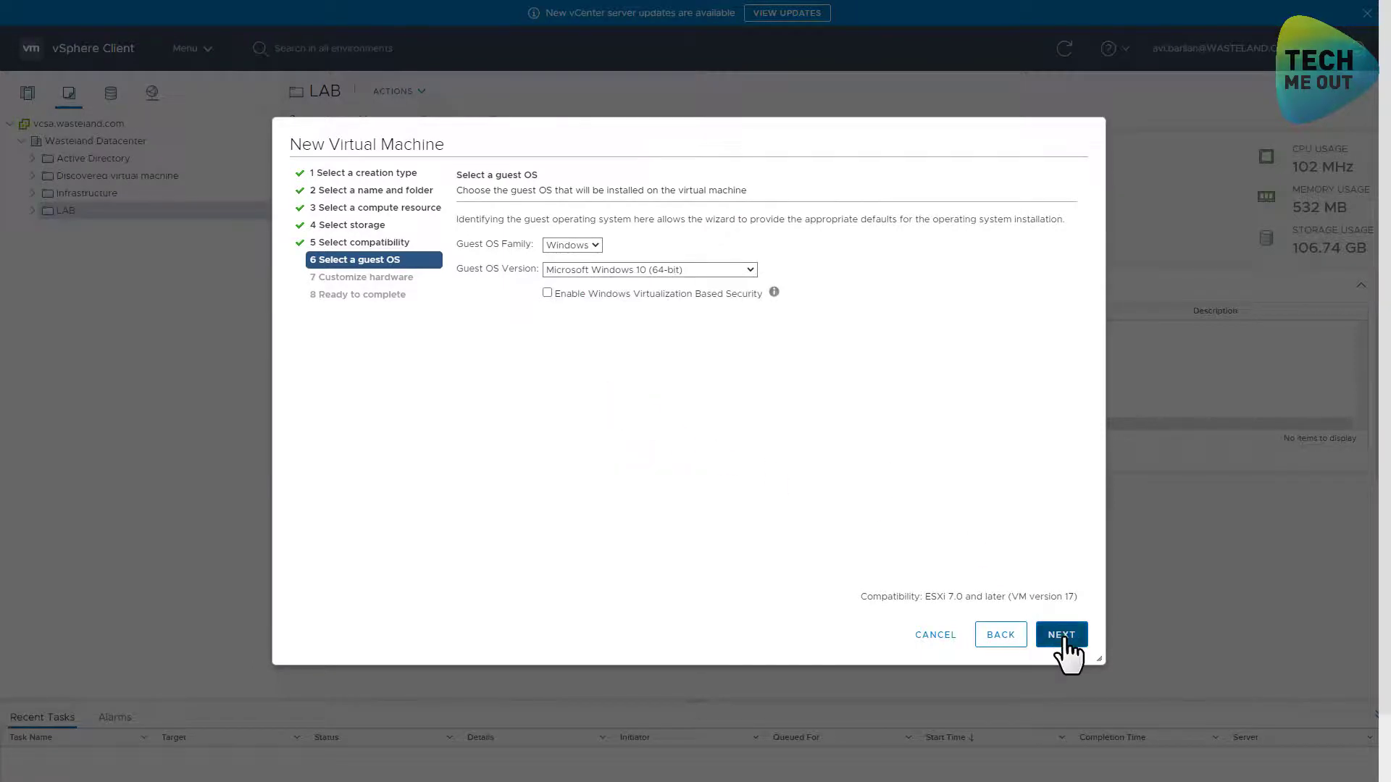
left_click(1061, 635)
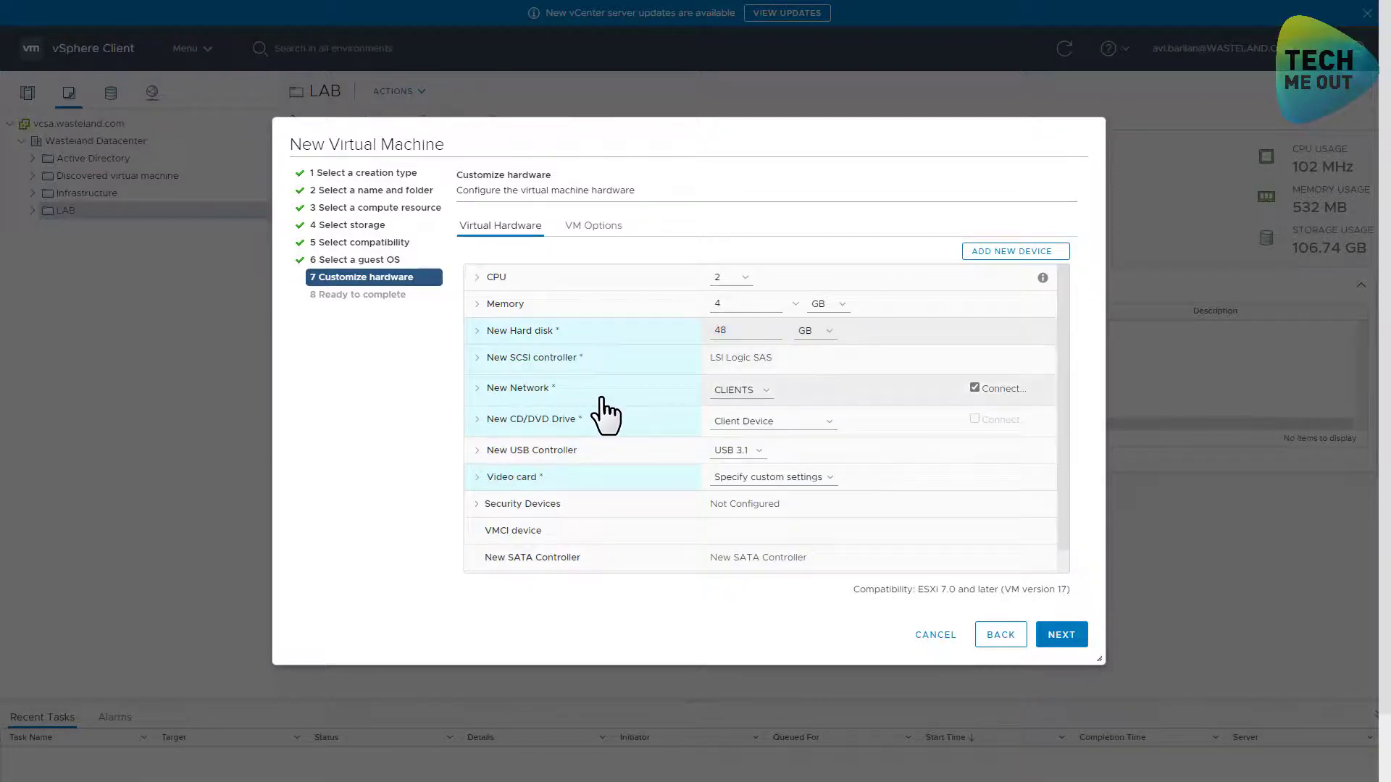
Verify New Network is on CLIENTS and accept the 2 CPU, 4 GB, 48 GB hardware.
left_click(477, 388)
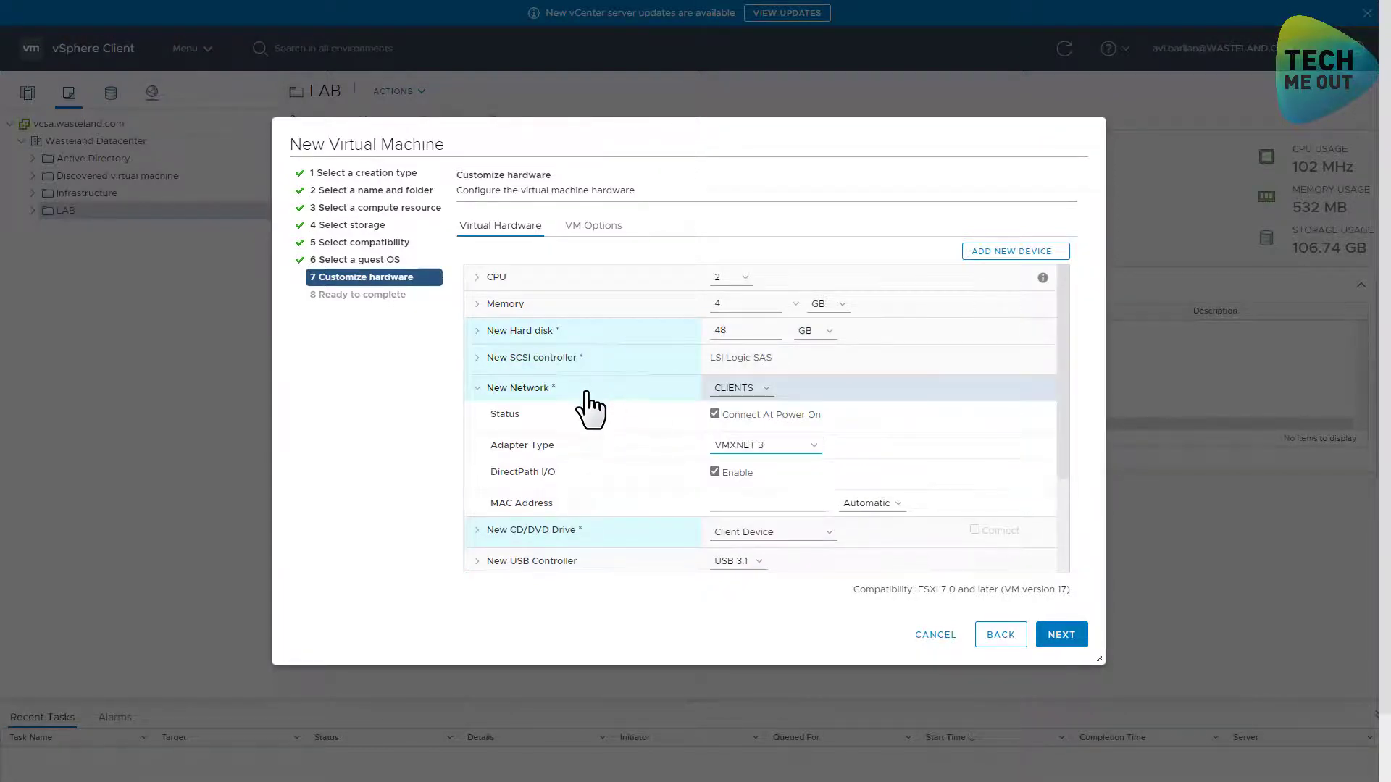
left_click(476, 388)
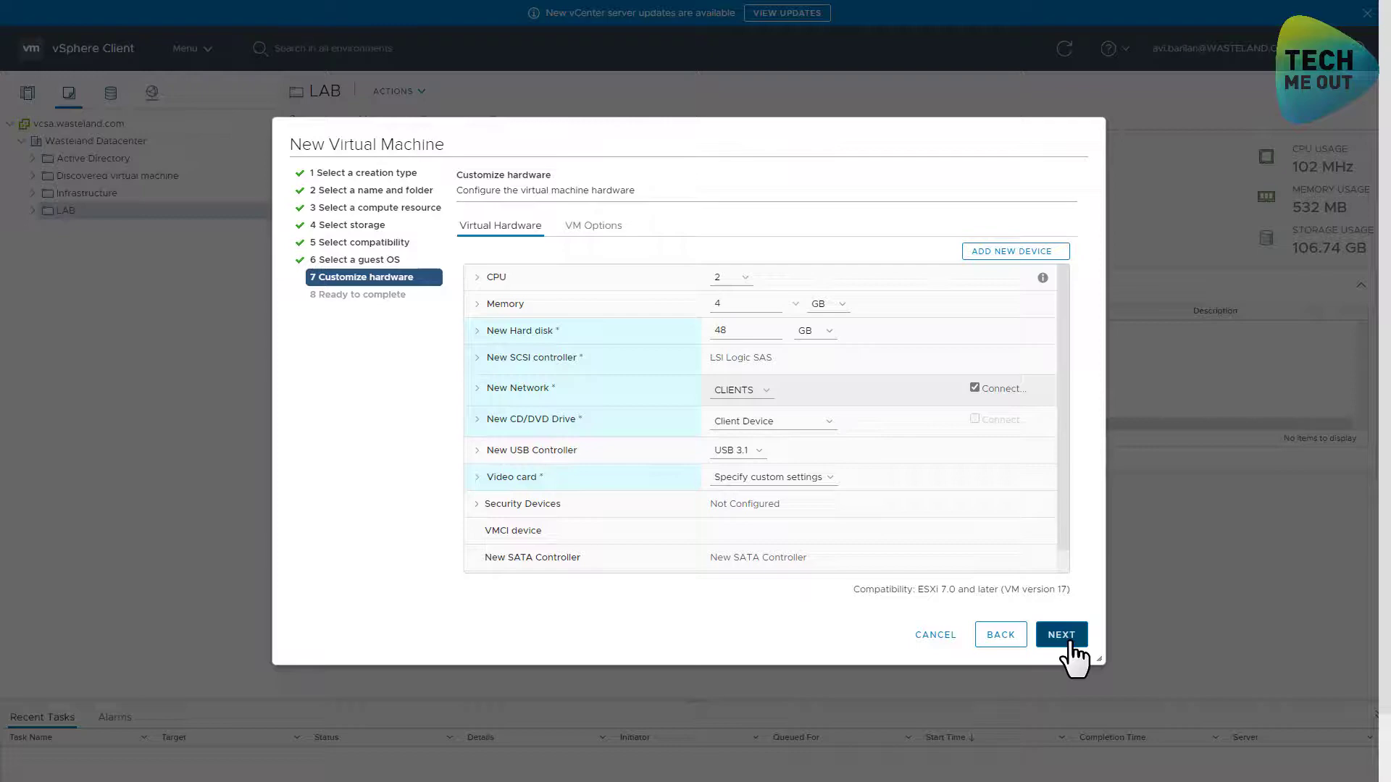
left_click(1061, 635)
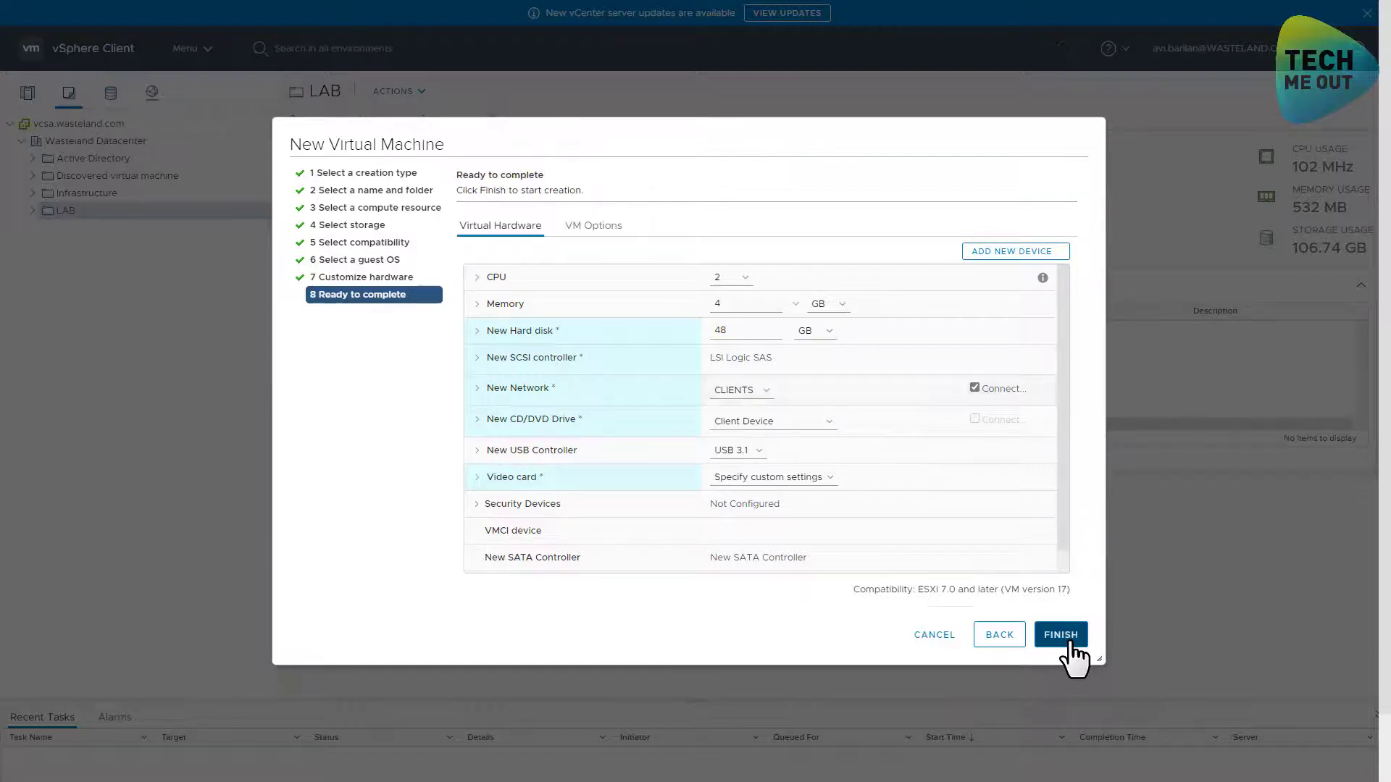
left_click(1059, 634)
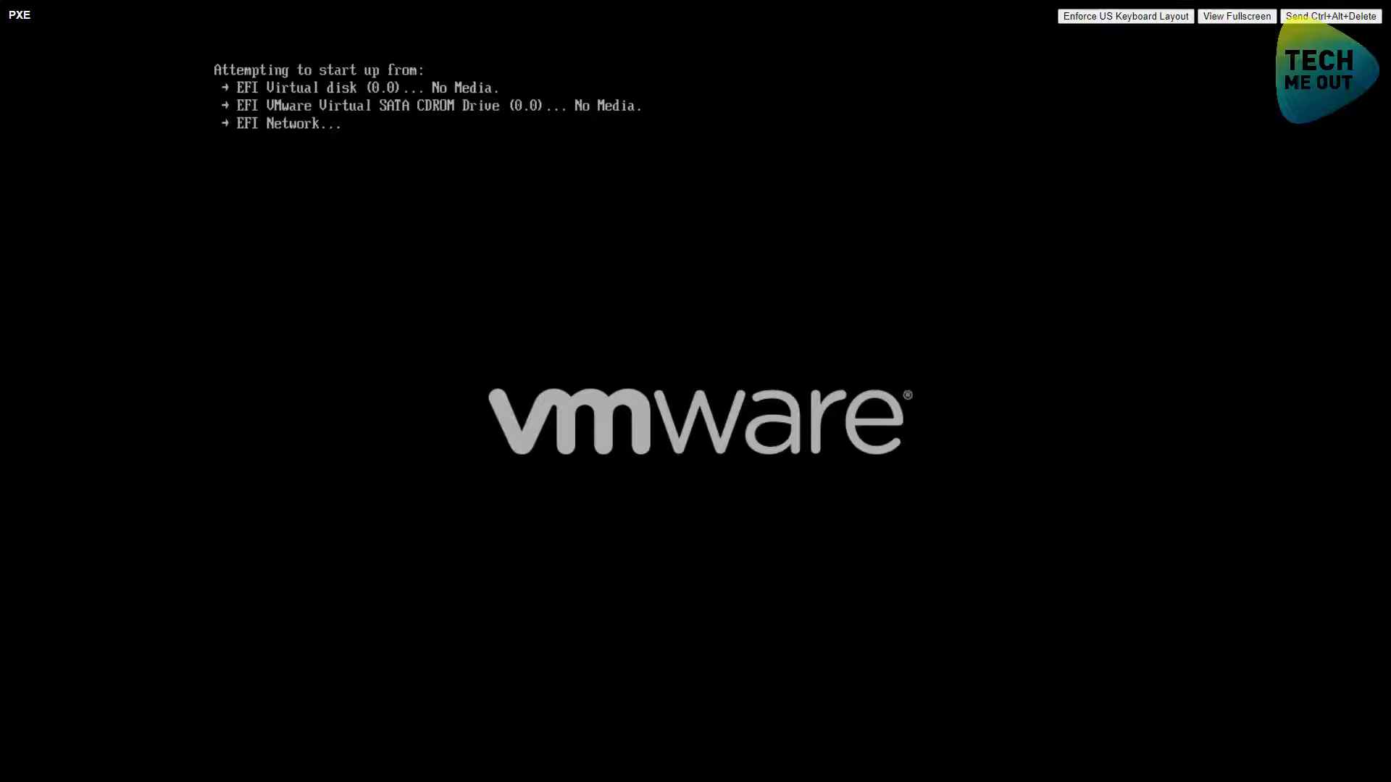
left_click(1236, 16)
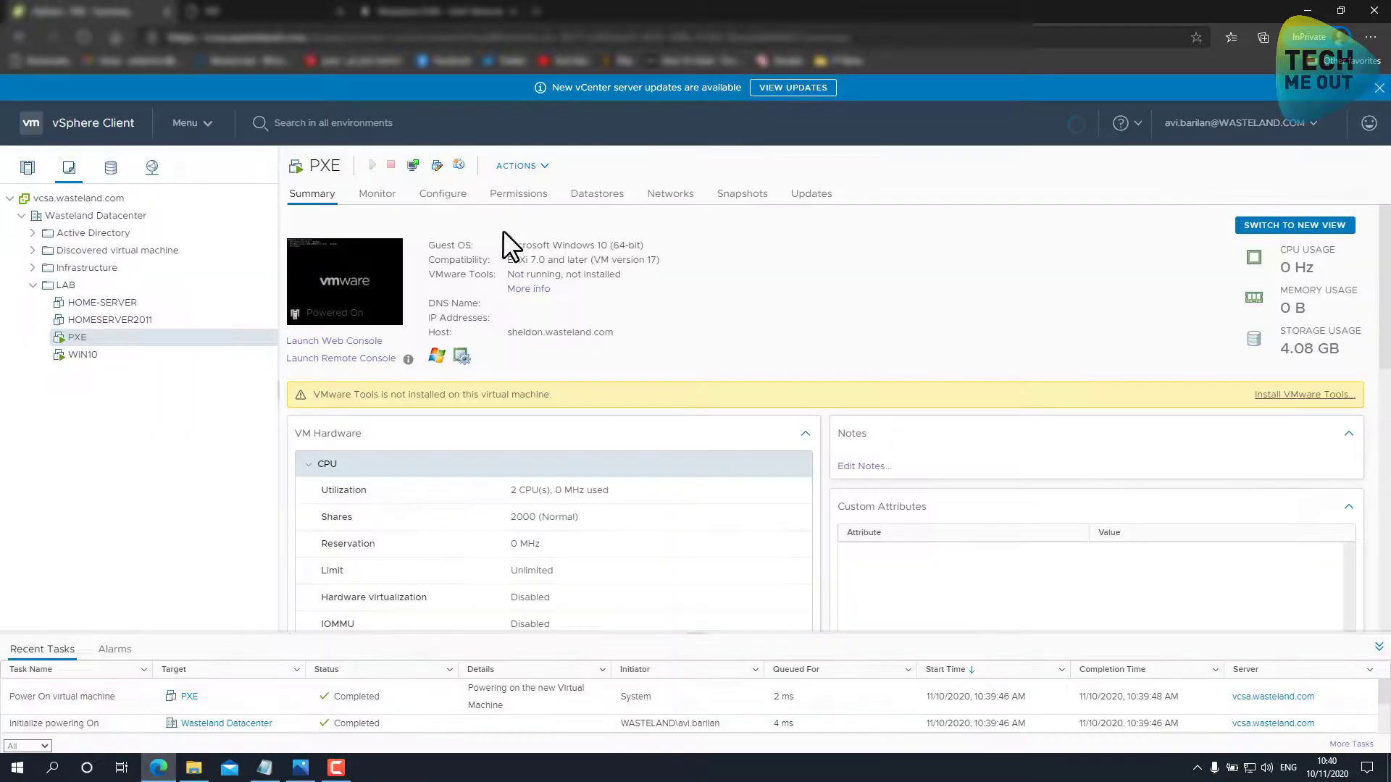
Power off the PXE VM from the VM toolbar.
left_click(390, 164)
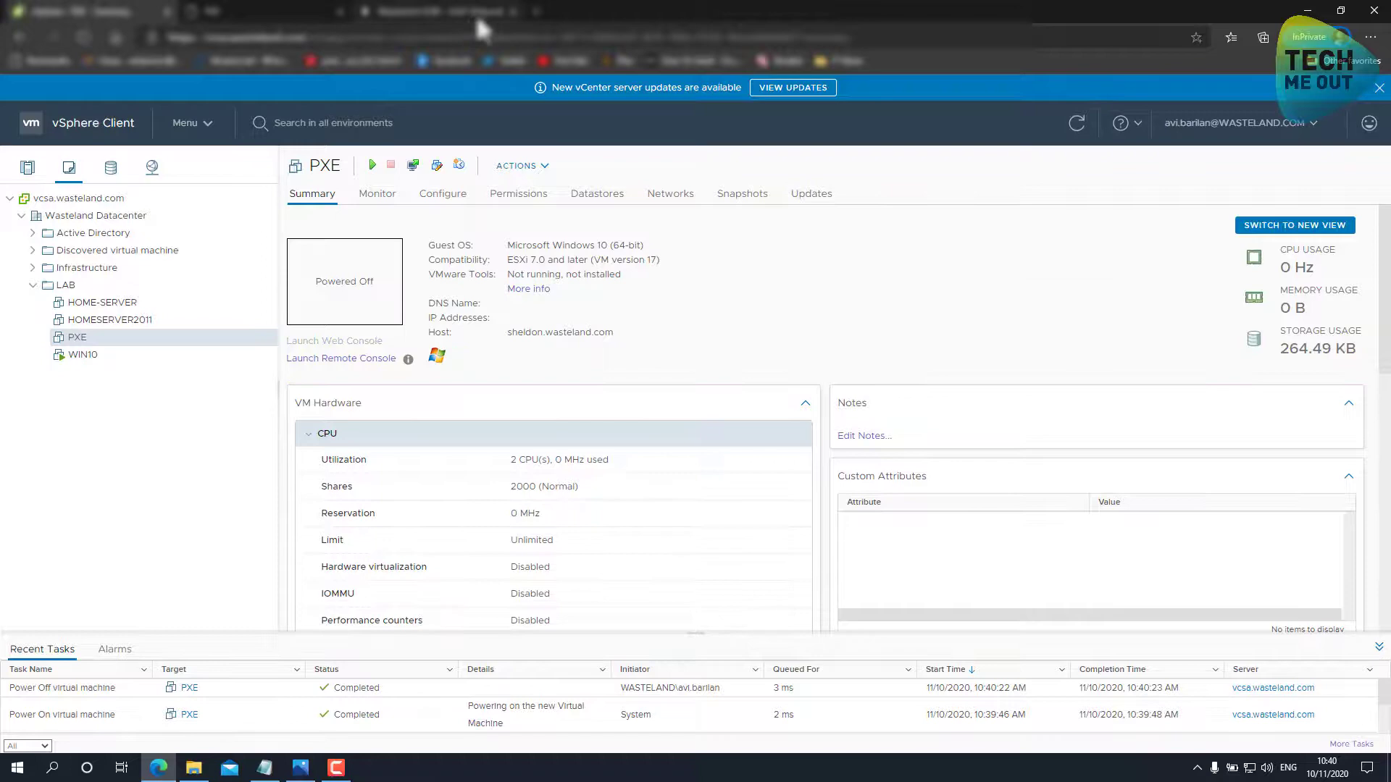
mouse_move(482, 25)
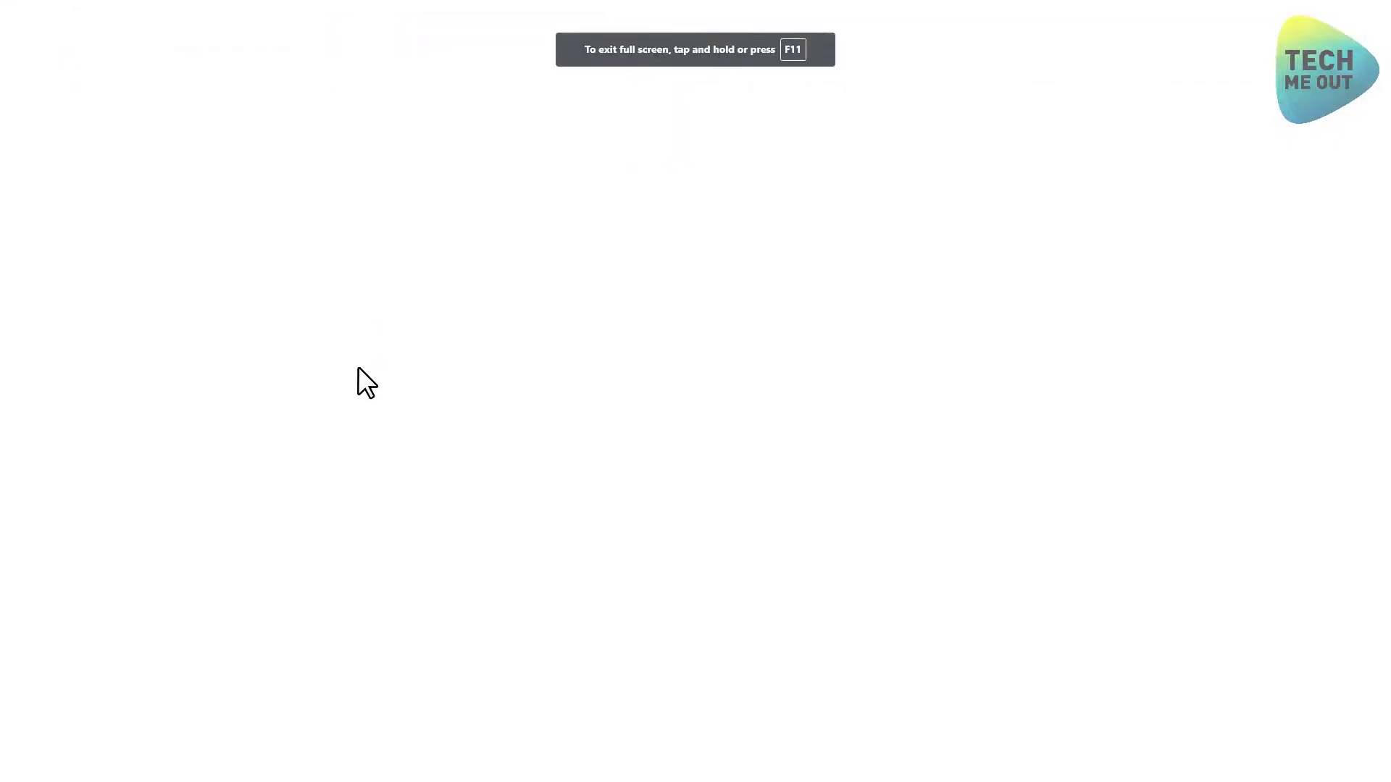
mouse_move(294, 287)
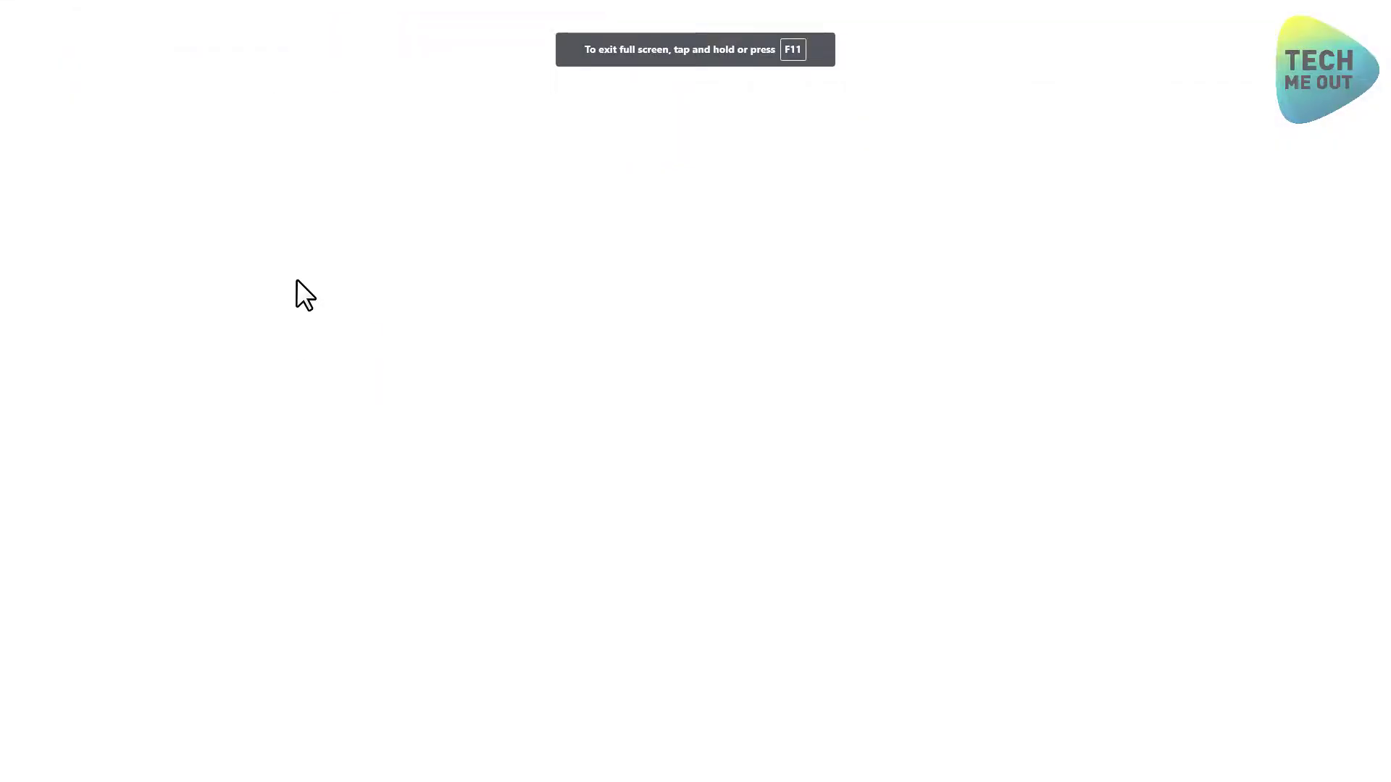
mouse_move(444, 295)
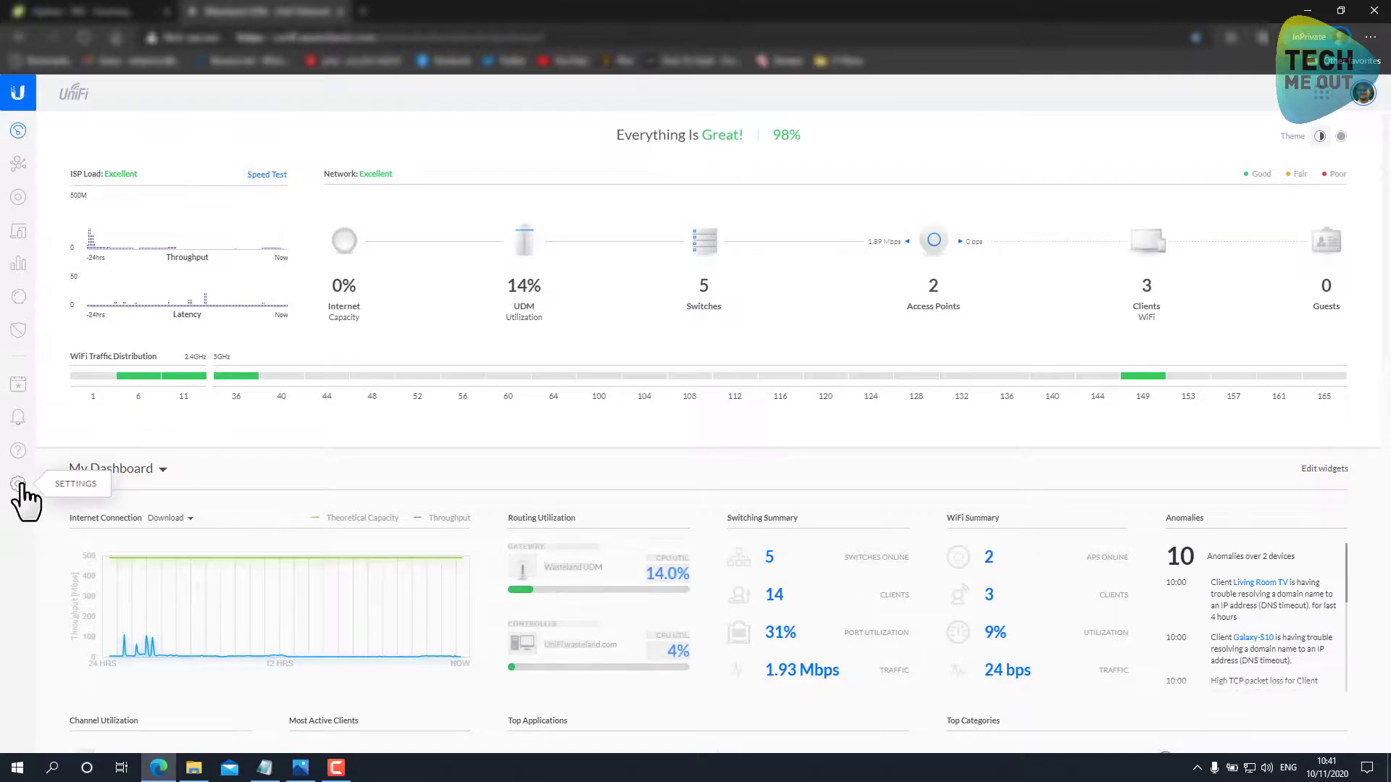
Go to Settings > Networks and edit the CLIENTS network.
left_click(18, 483)
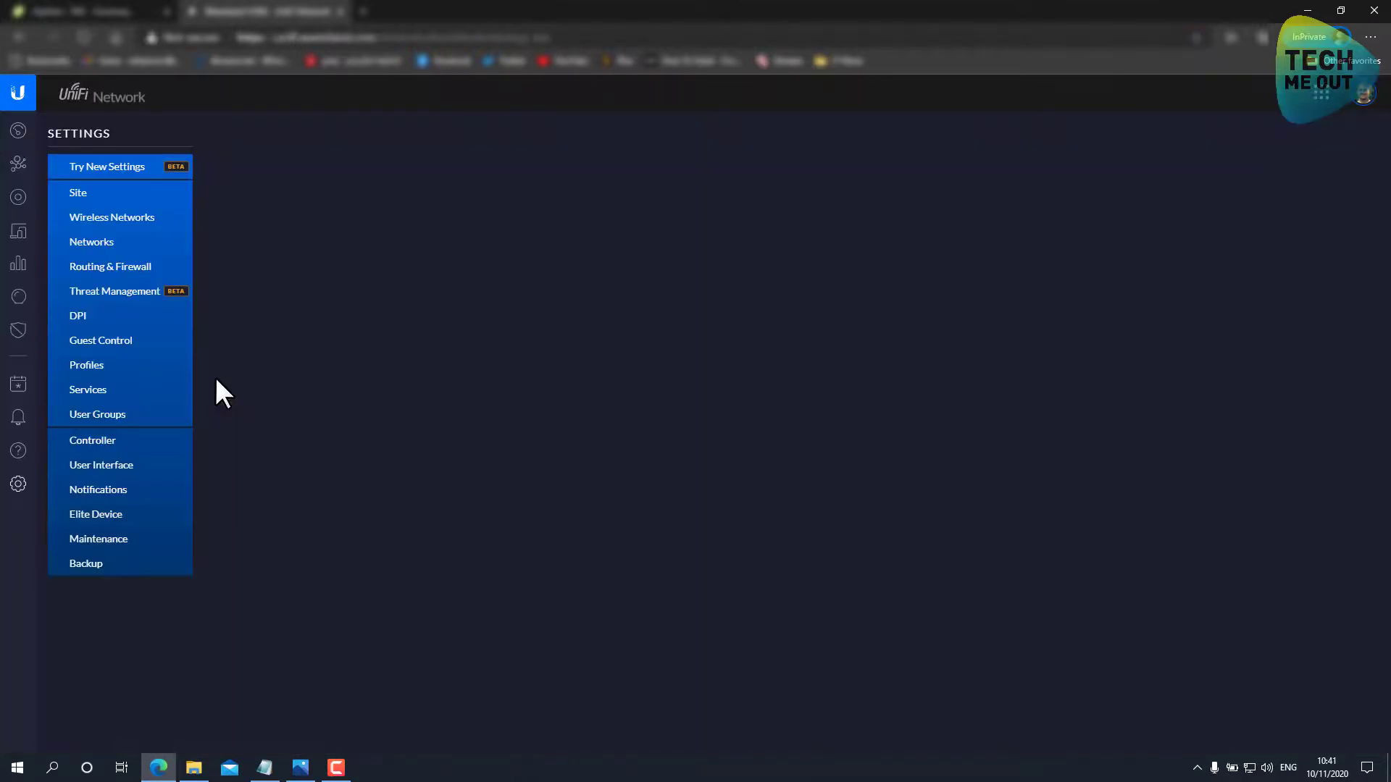
left_click(77, 193)
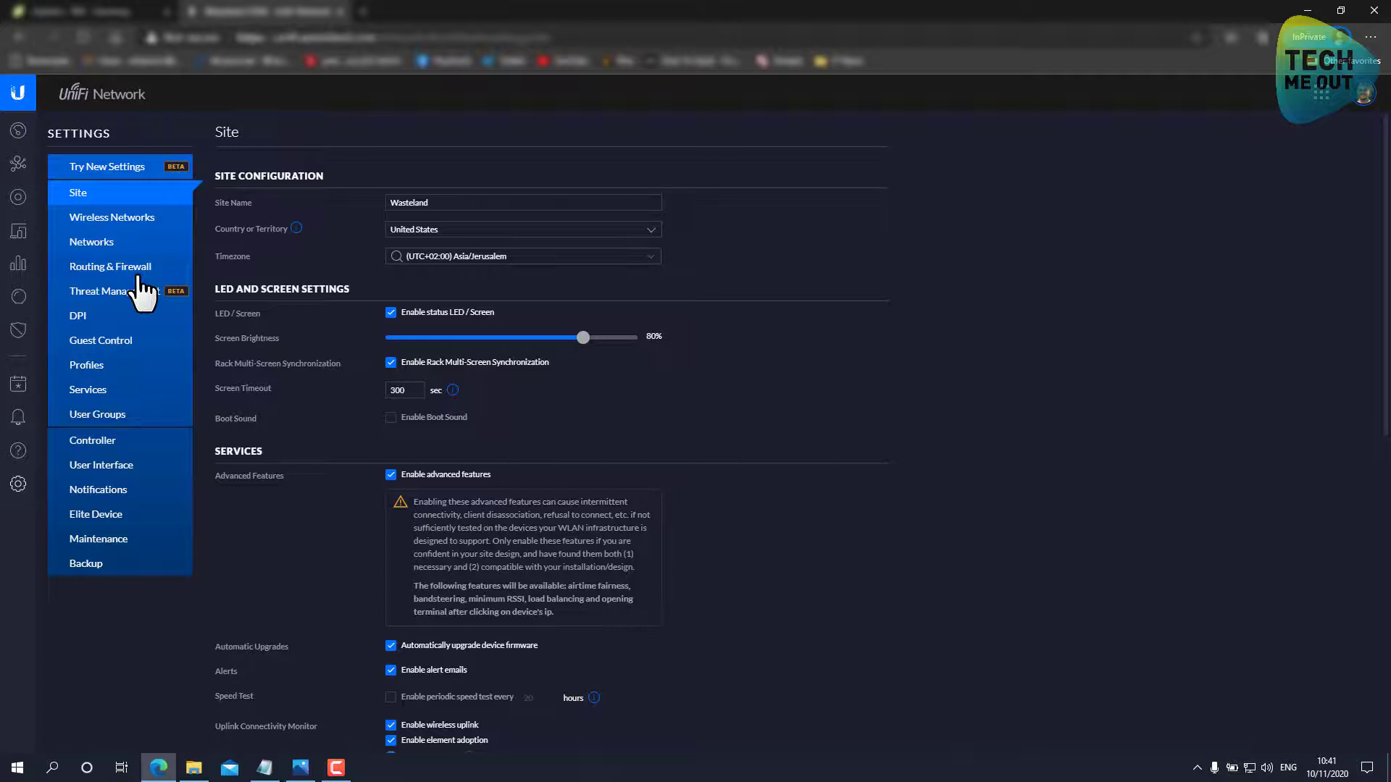
left_click(92, 241)
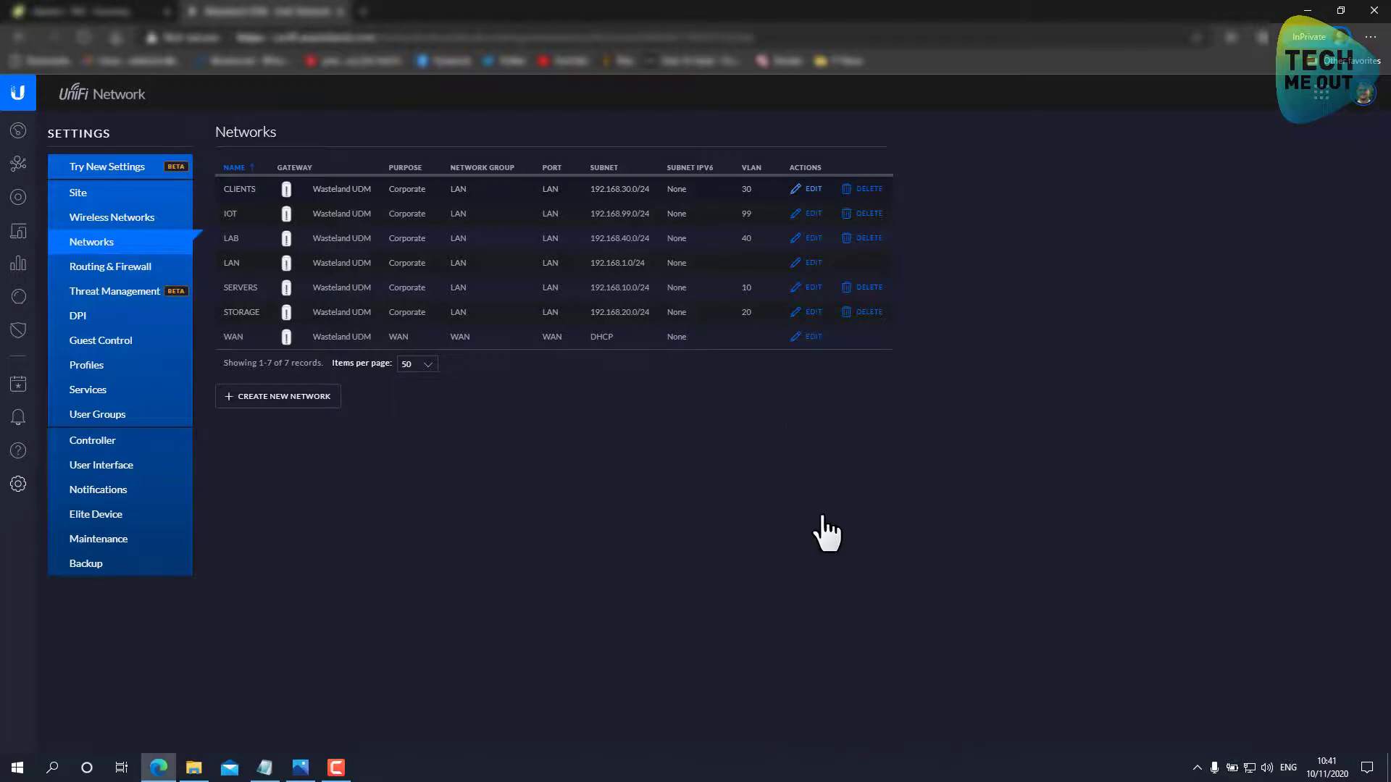
left_click(813, 188)
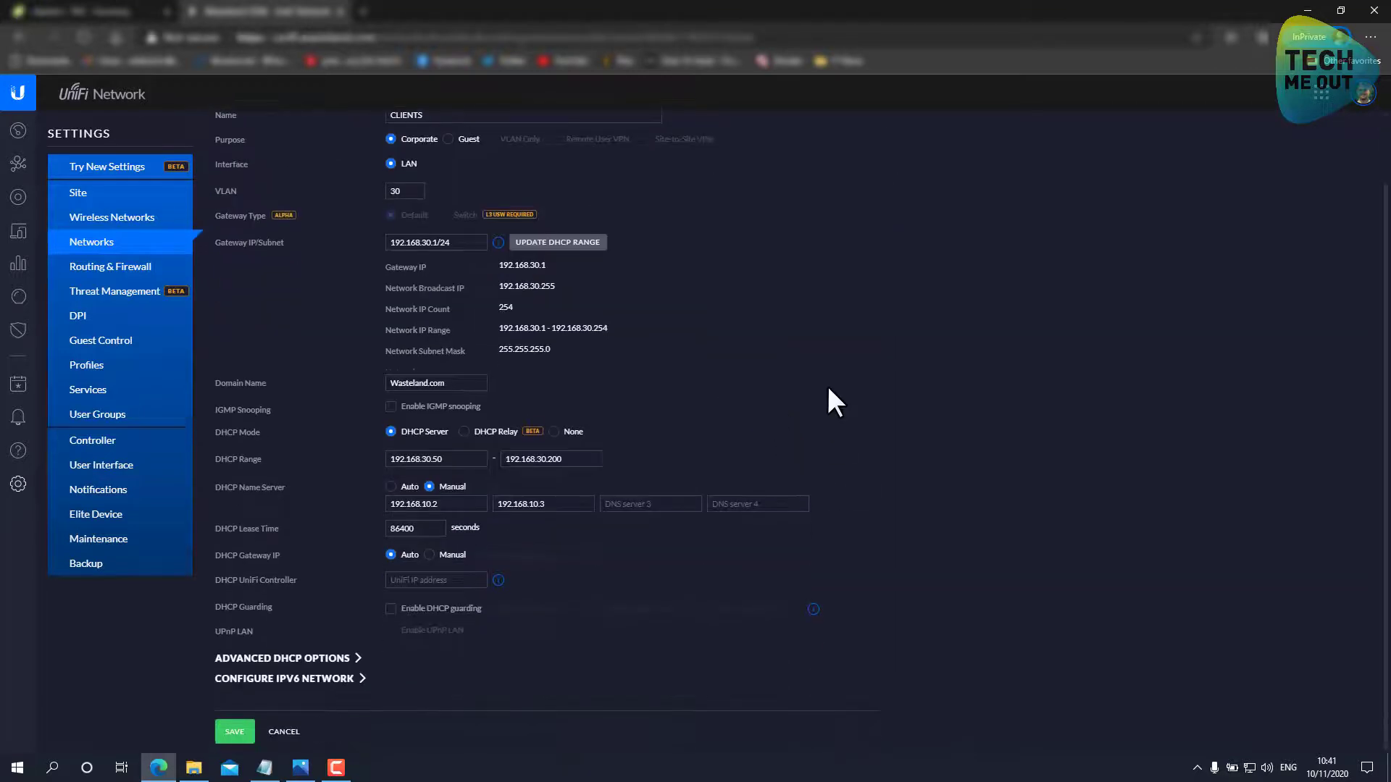
left_click(551, 459)
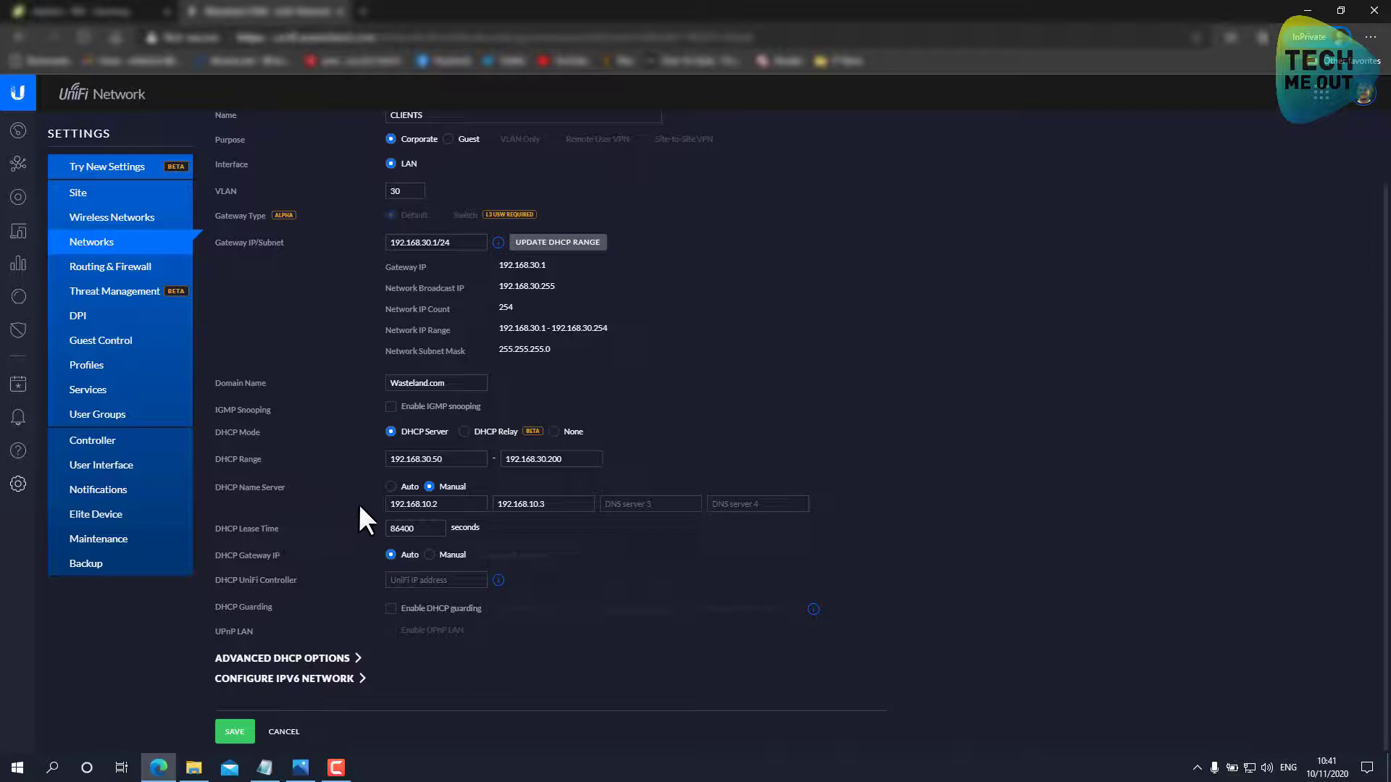
left_click(543, 504)
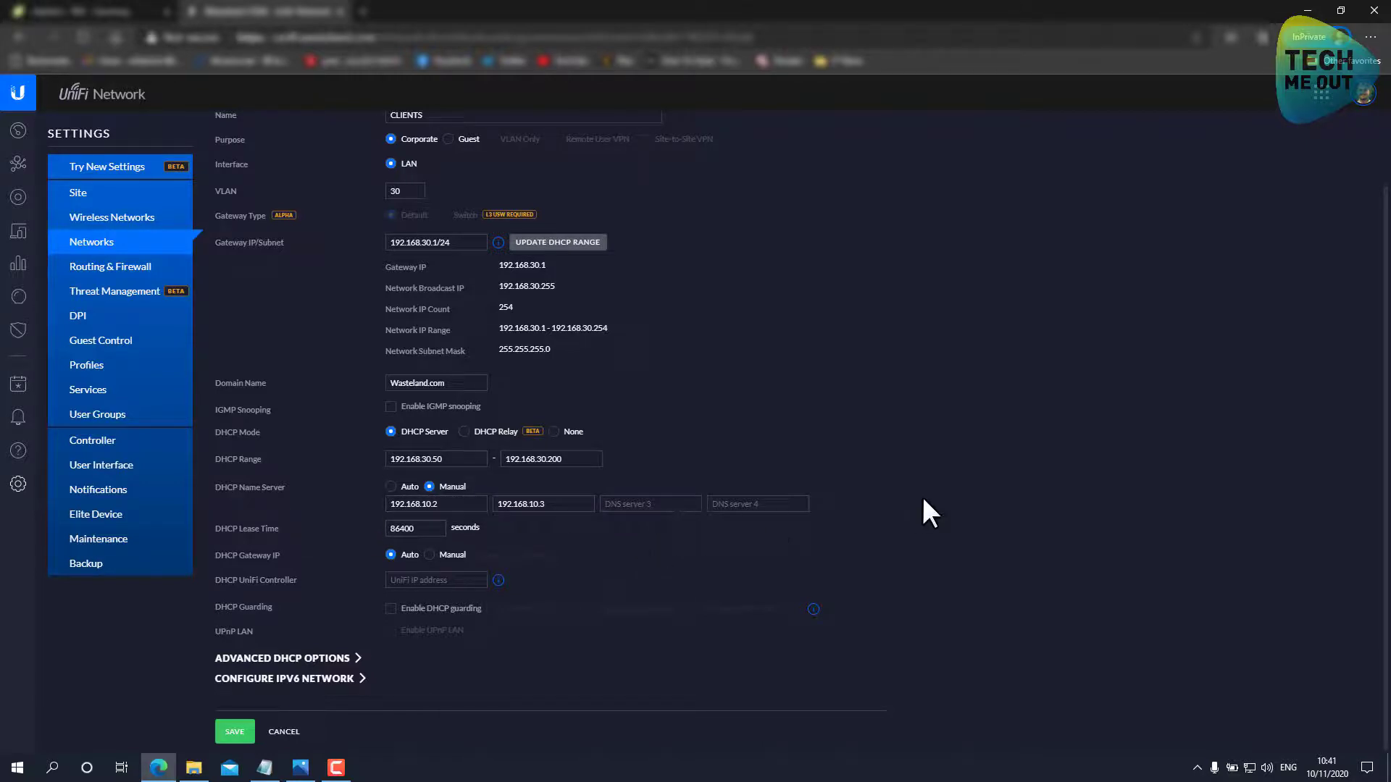
mouse_move(856, 514)
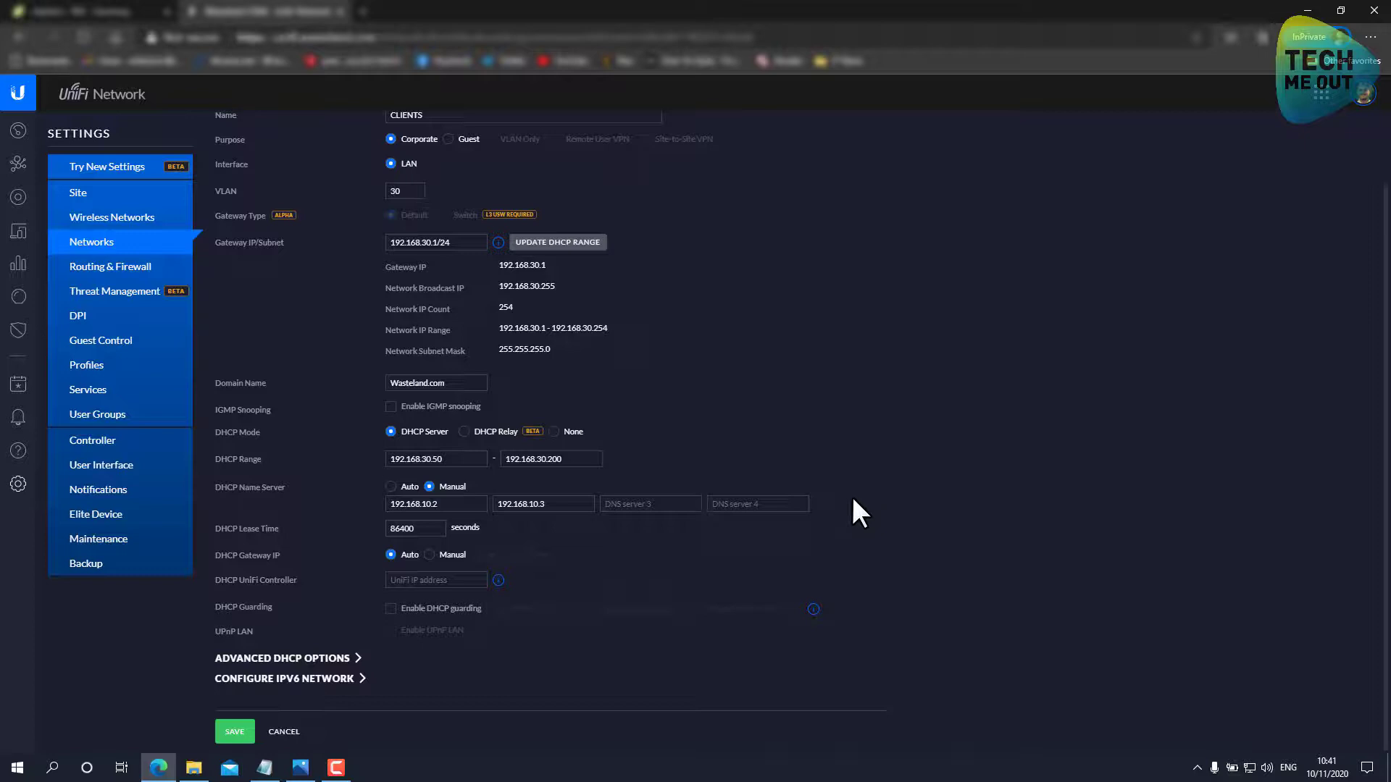
mouse_move(846, 538)
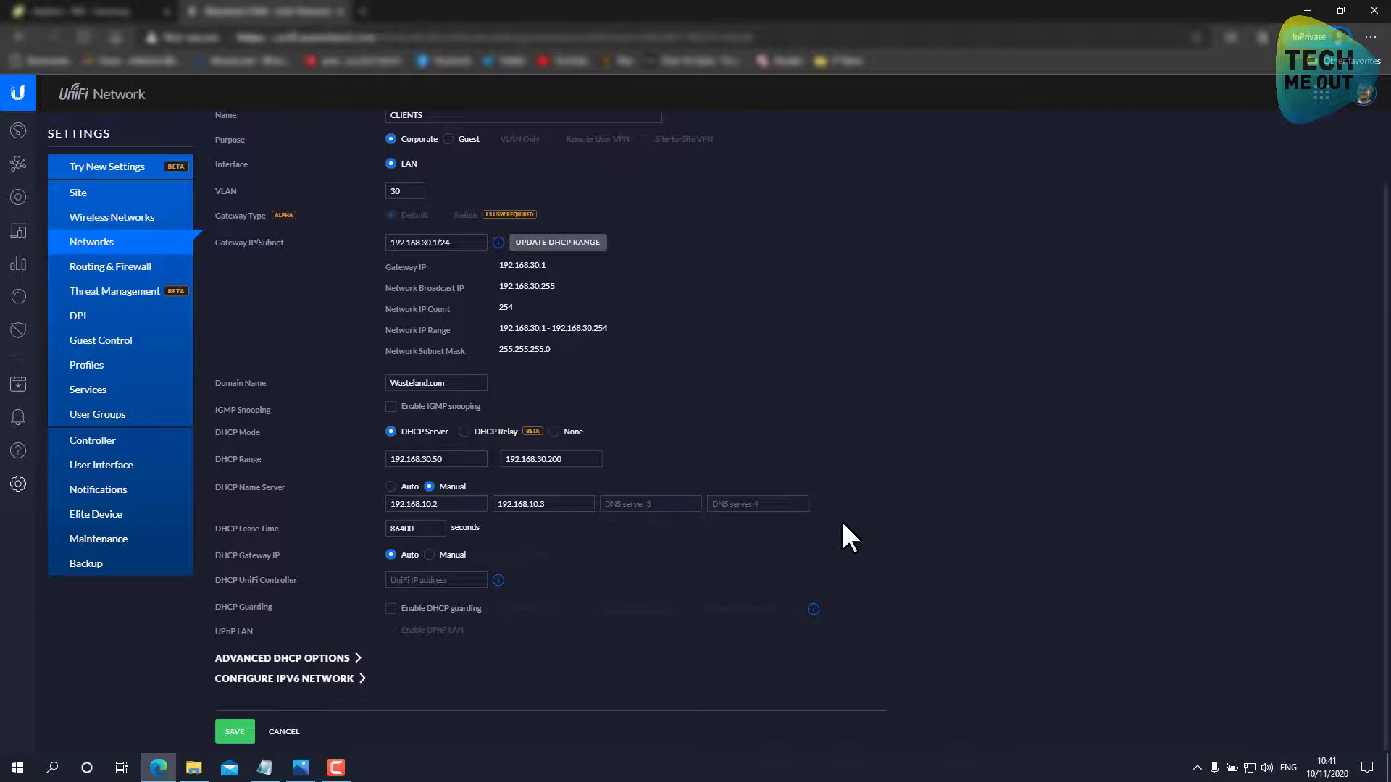
mouse_move(289, 673)
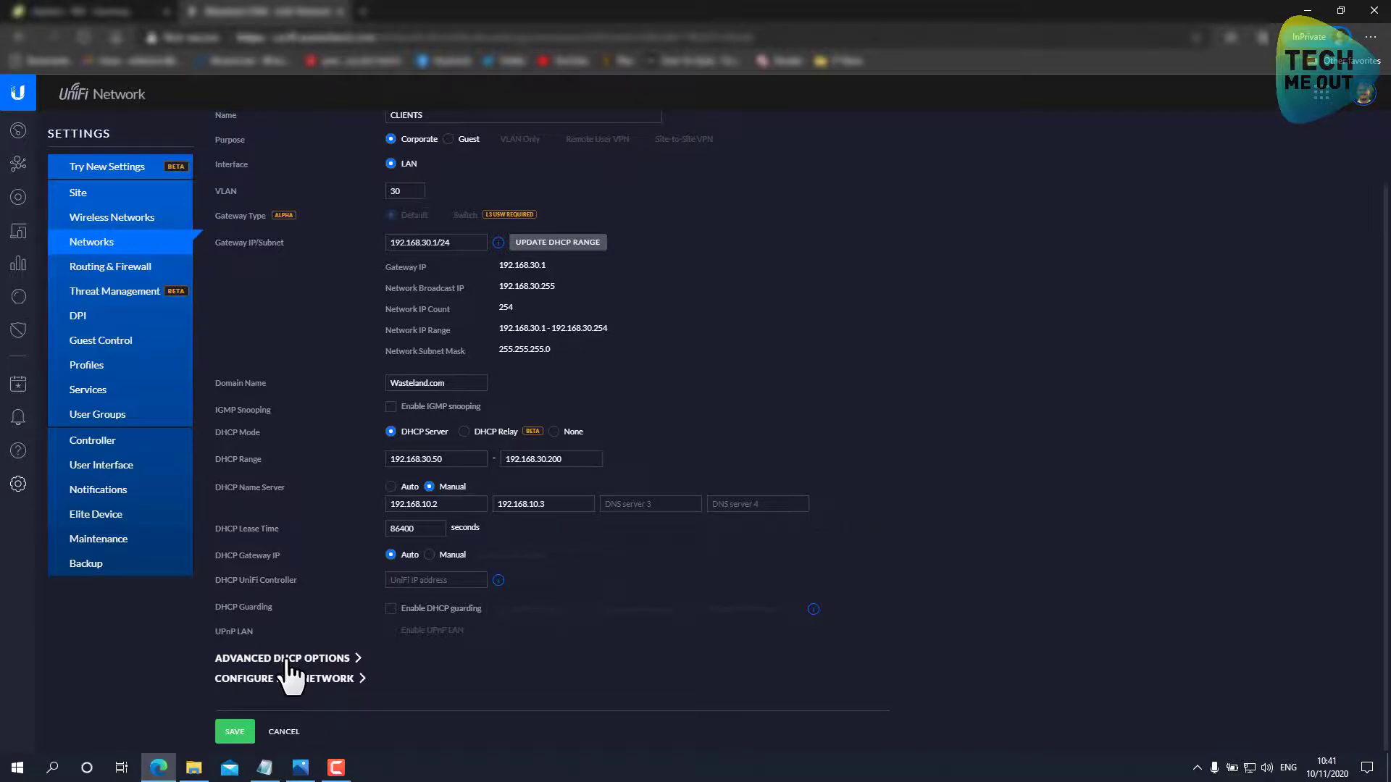
Expand Advanced DHCP Options and tick Enable network boot on CLIENTS.
left_click(282, 658)
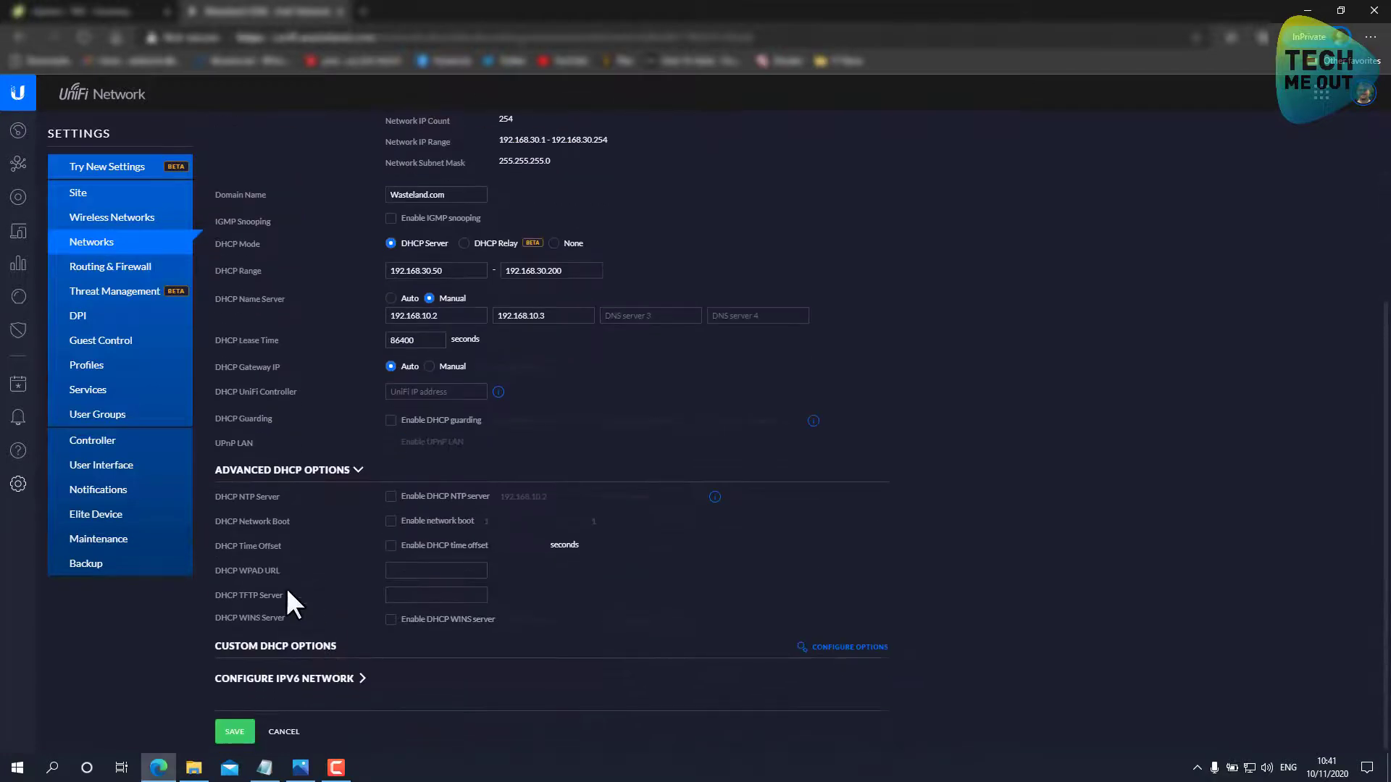
double_click(253, 521)
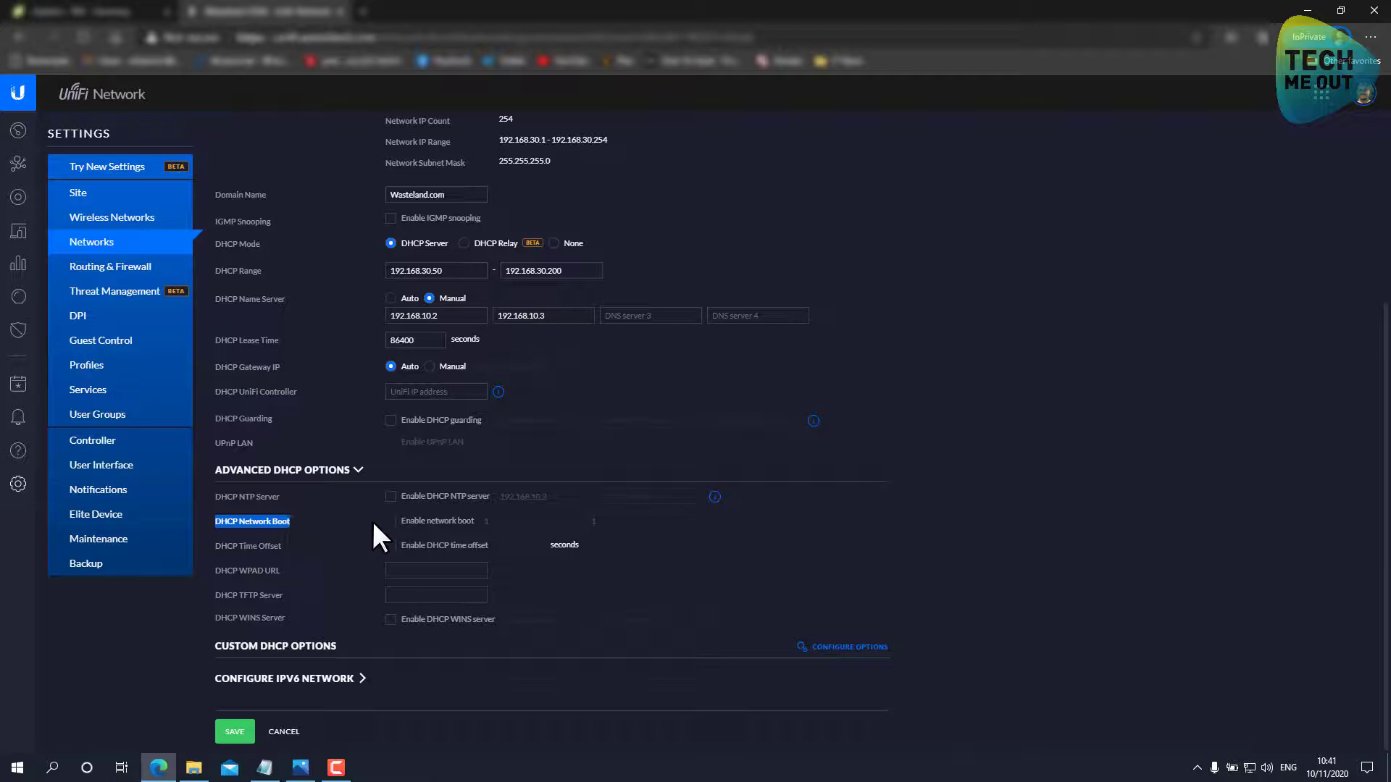
left_click(391, 521)
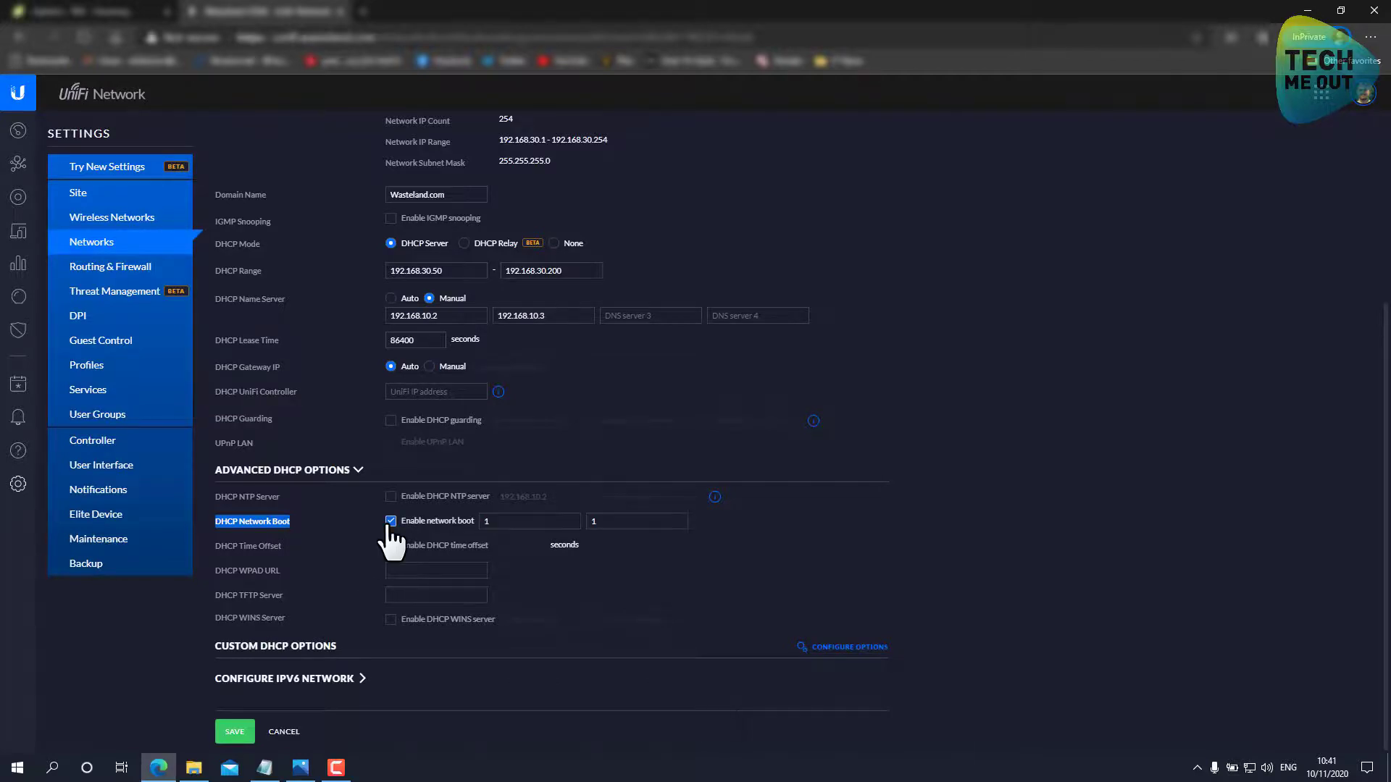
left_click(530, 521)
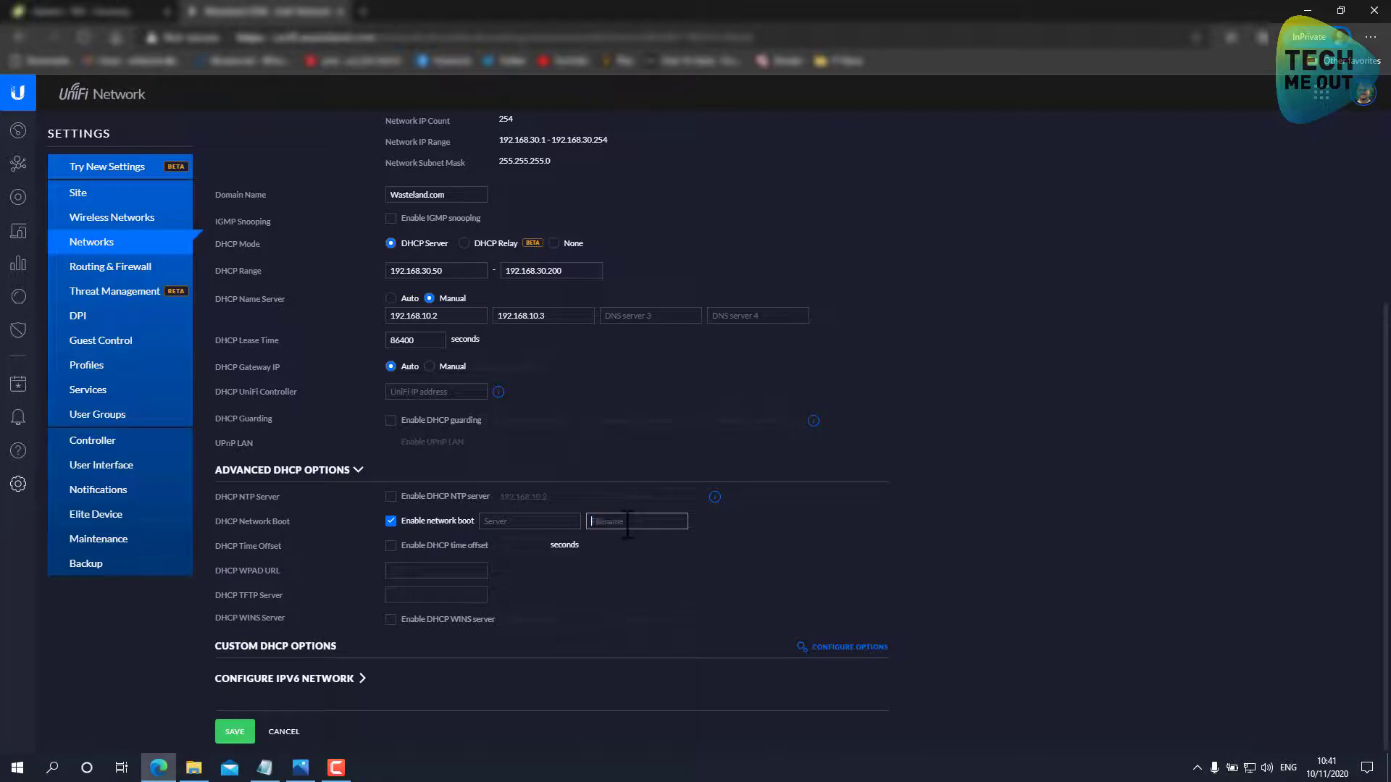
mouse_move(889, 569)
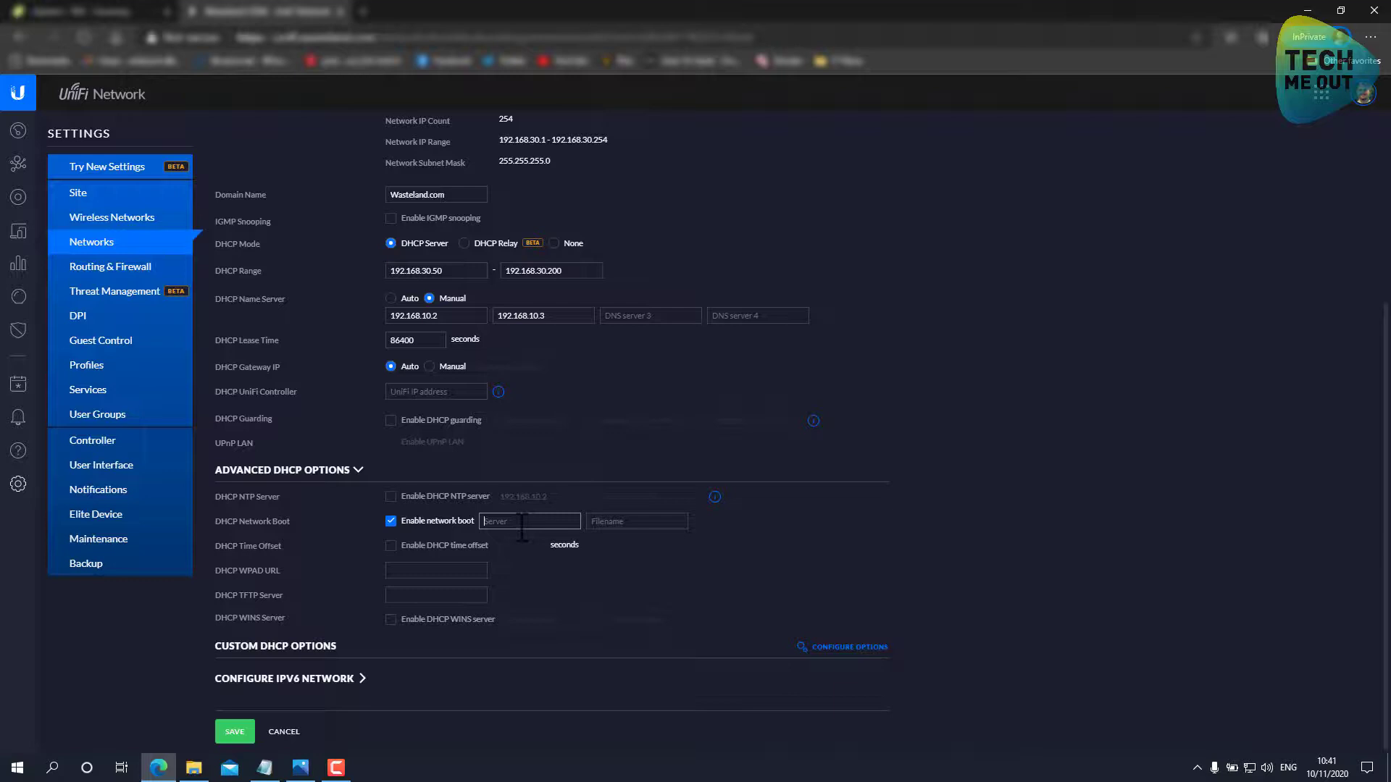
left_click(637, 521)
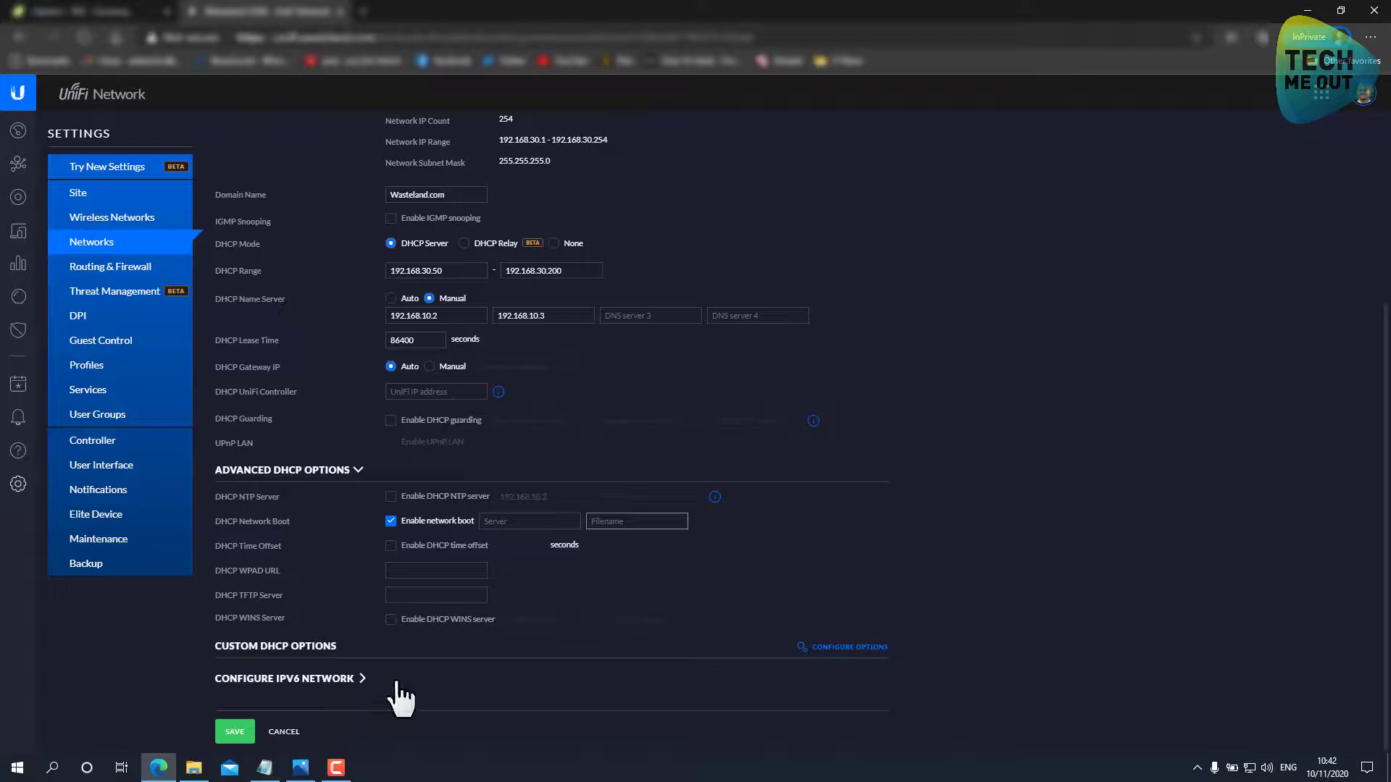
Paste server 192.168.10.4 and filename boot\x64\wdsmgfw.efi from Notepad into the boot fields.
left_click(264, 768)
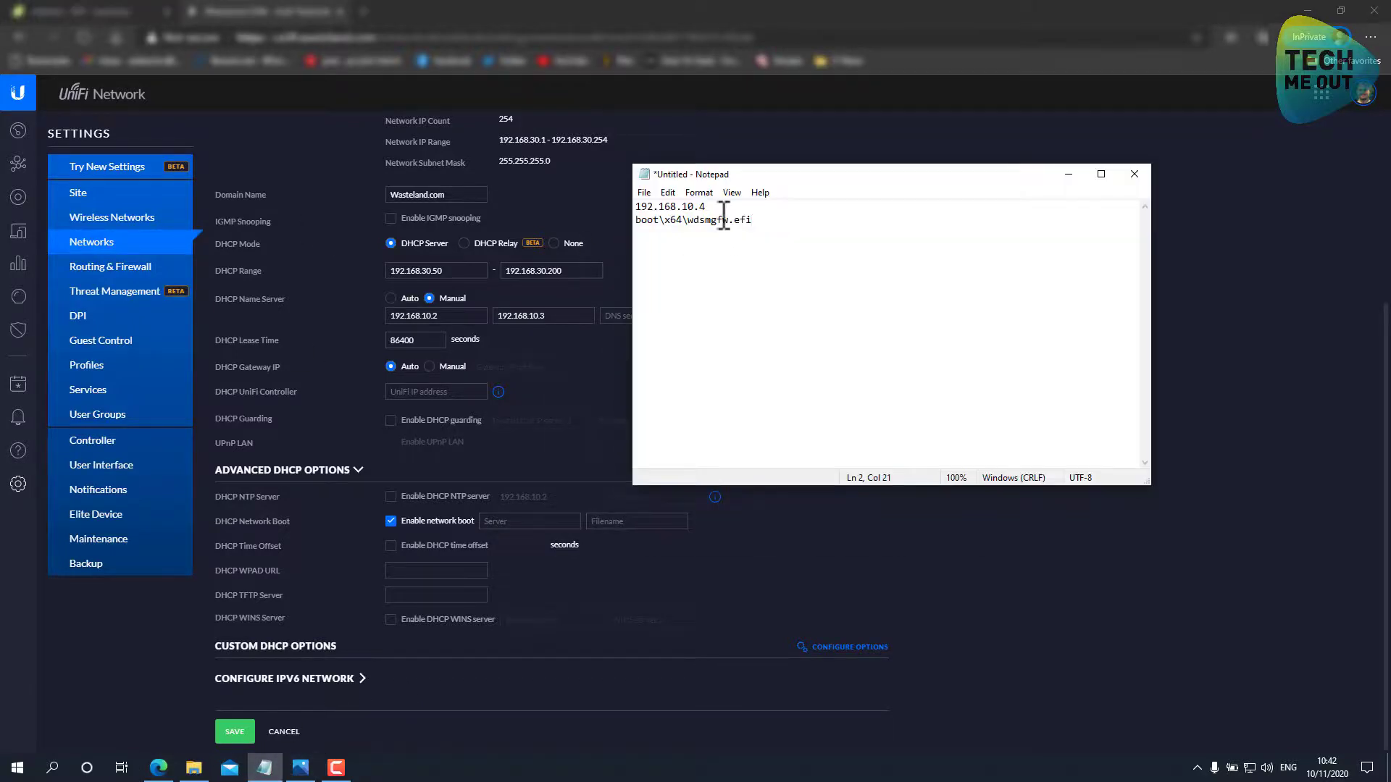
double_click(671, 207)
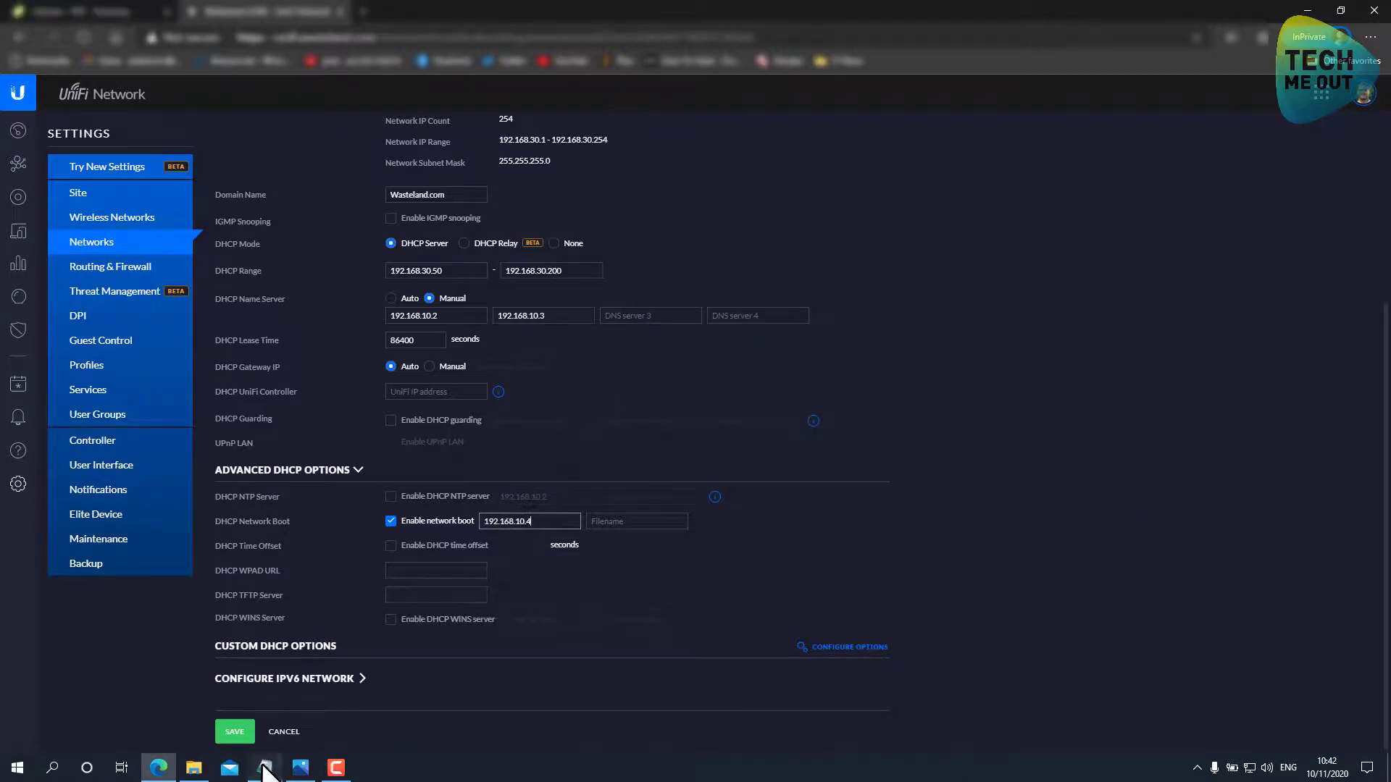
left_click(266, 767)
type("boot\\x64\\wdsmgfw.efi")
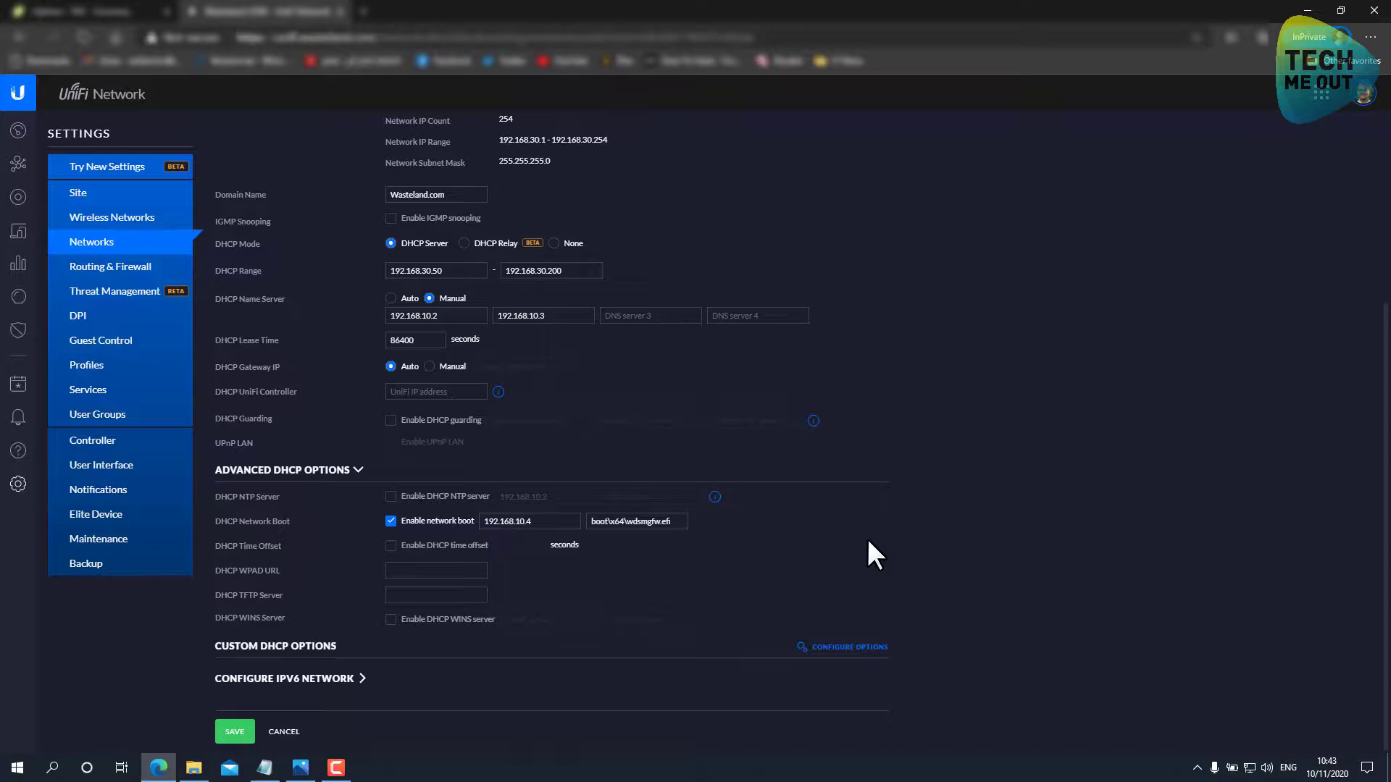
left_click(234, 731)
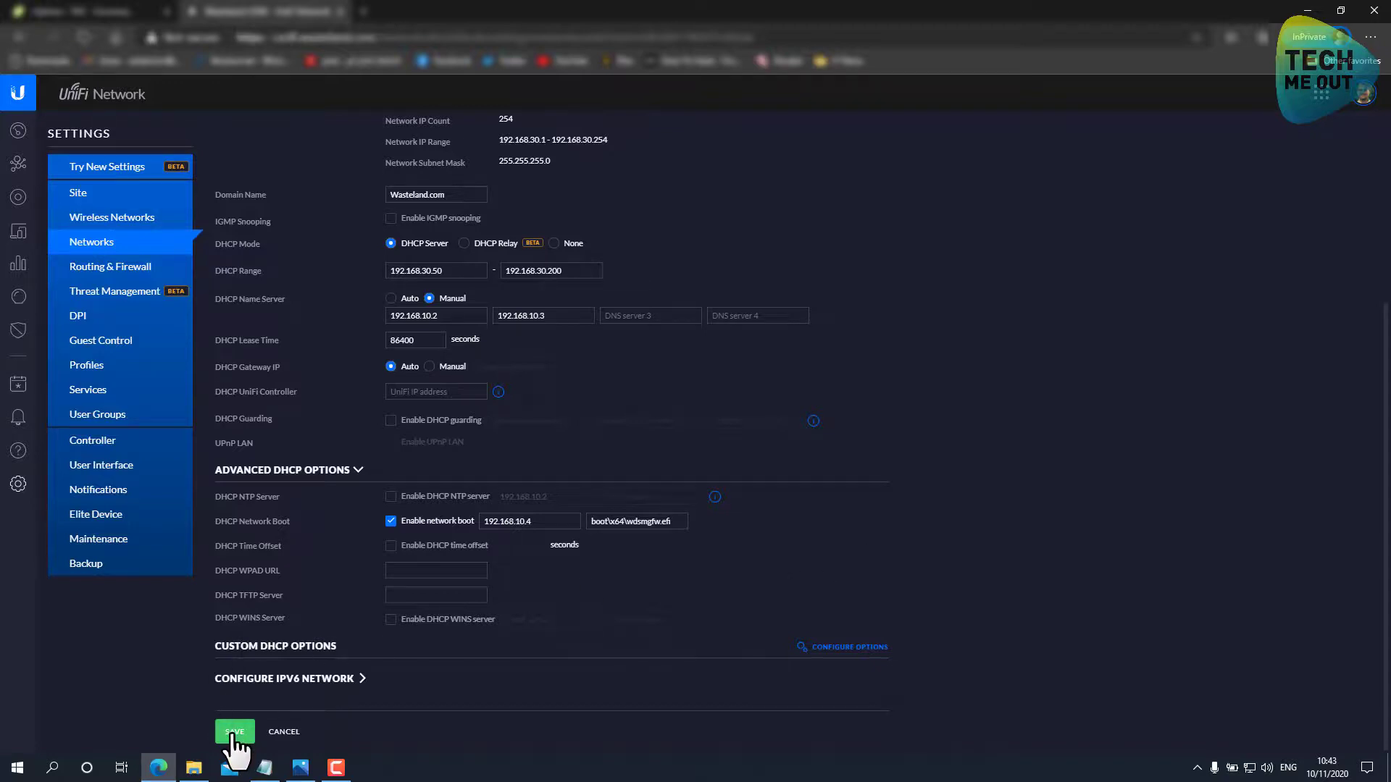
Save the CLIENTS network form.
left_click(235, 732)
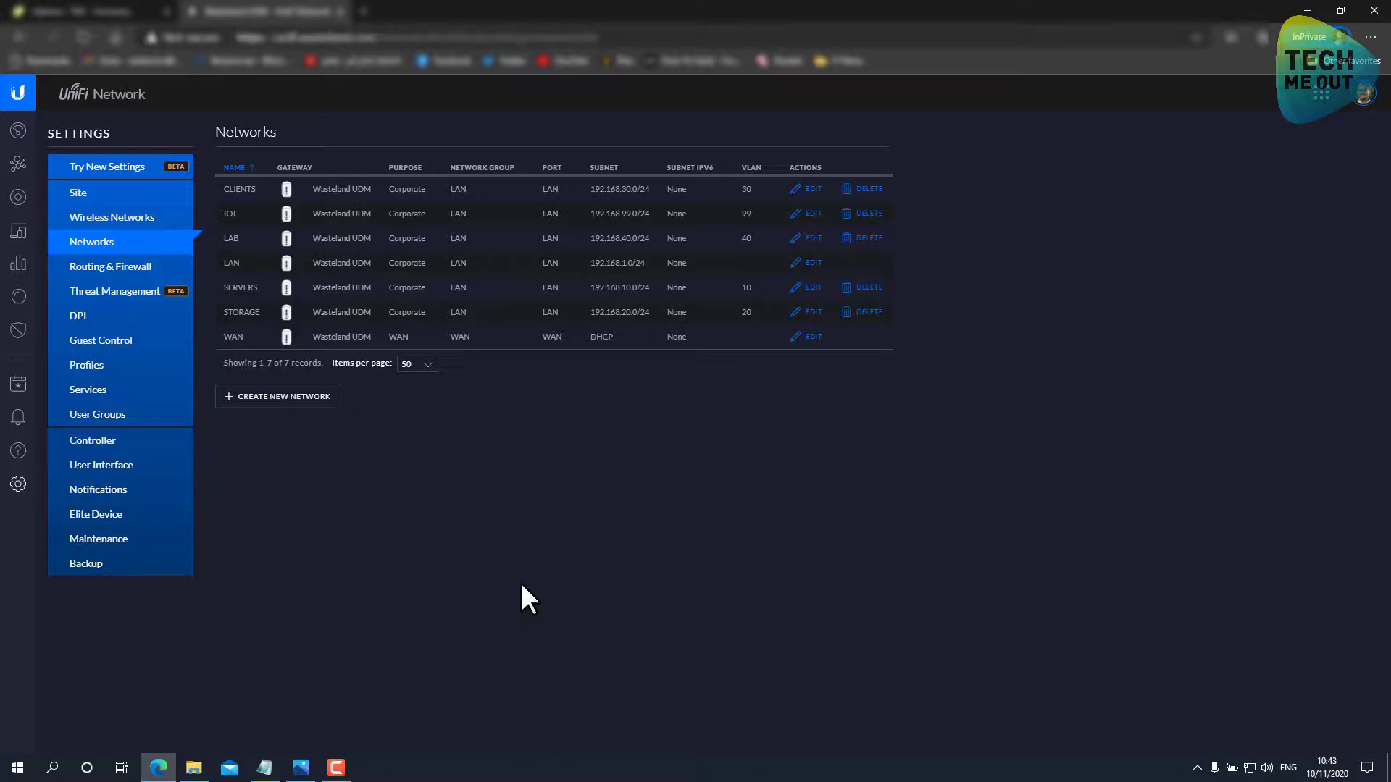
mouse_move(534, 605)
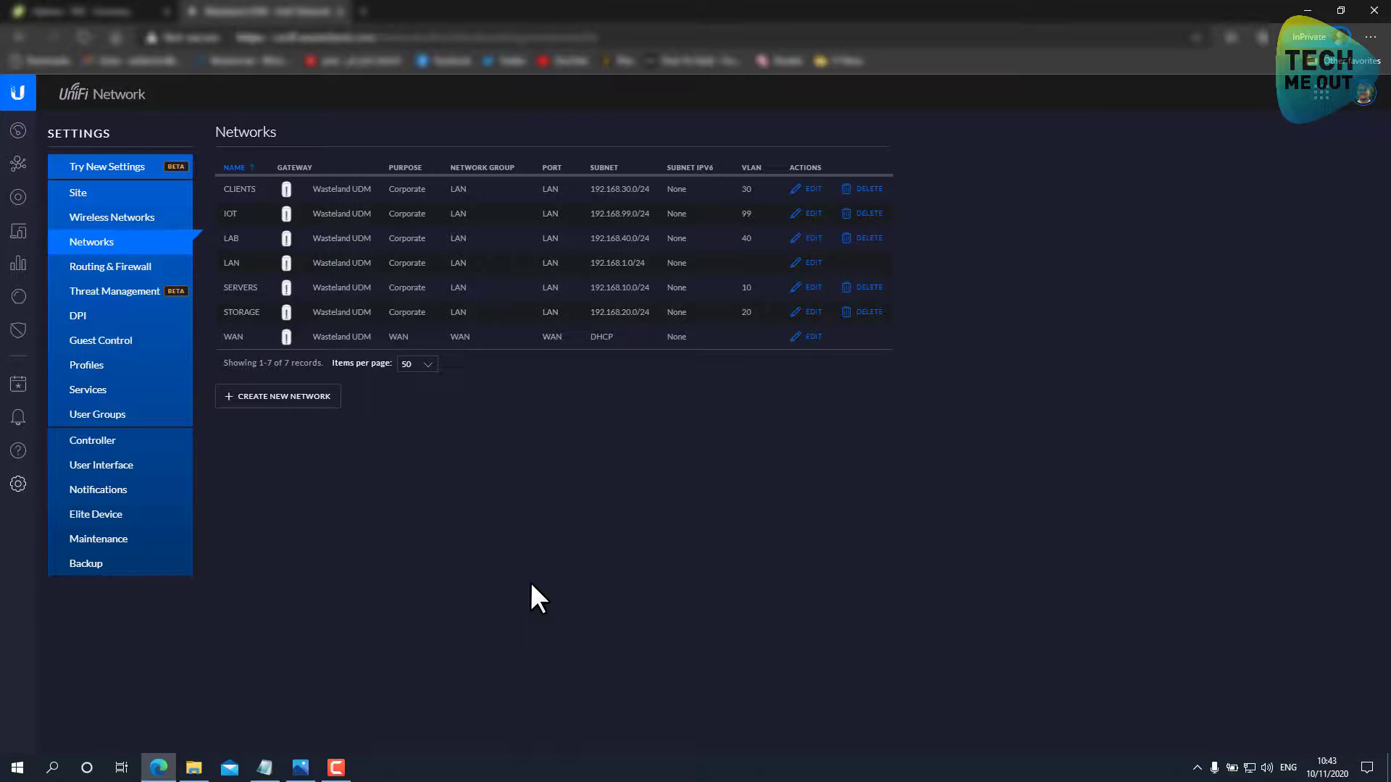
mouse_move(532, 615)
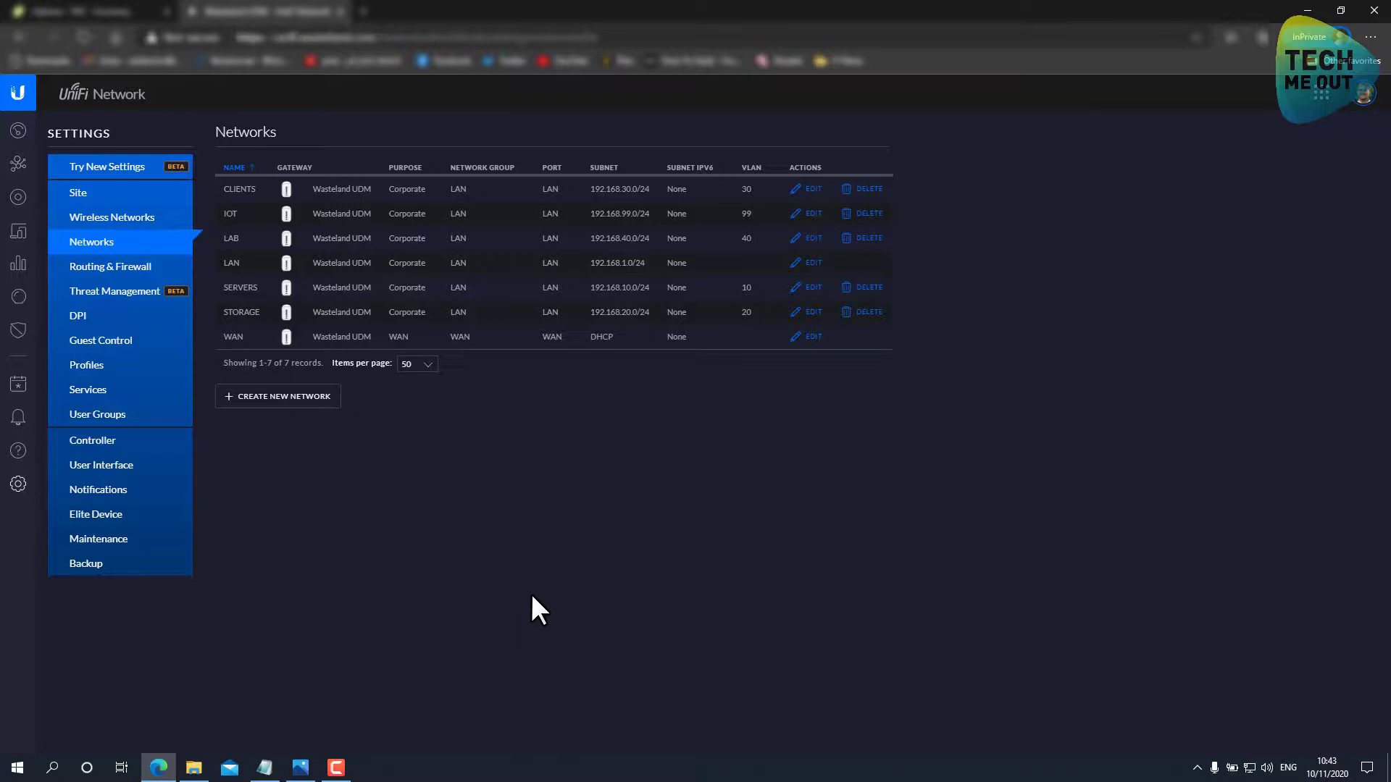
mouse_move(108, 16)
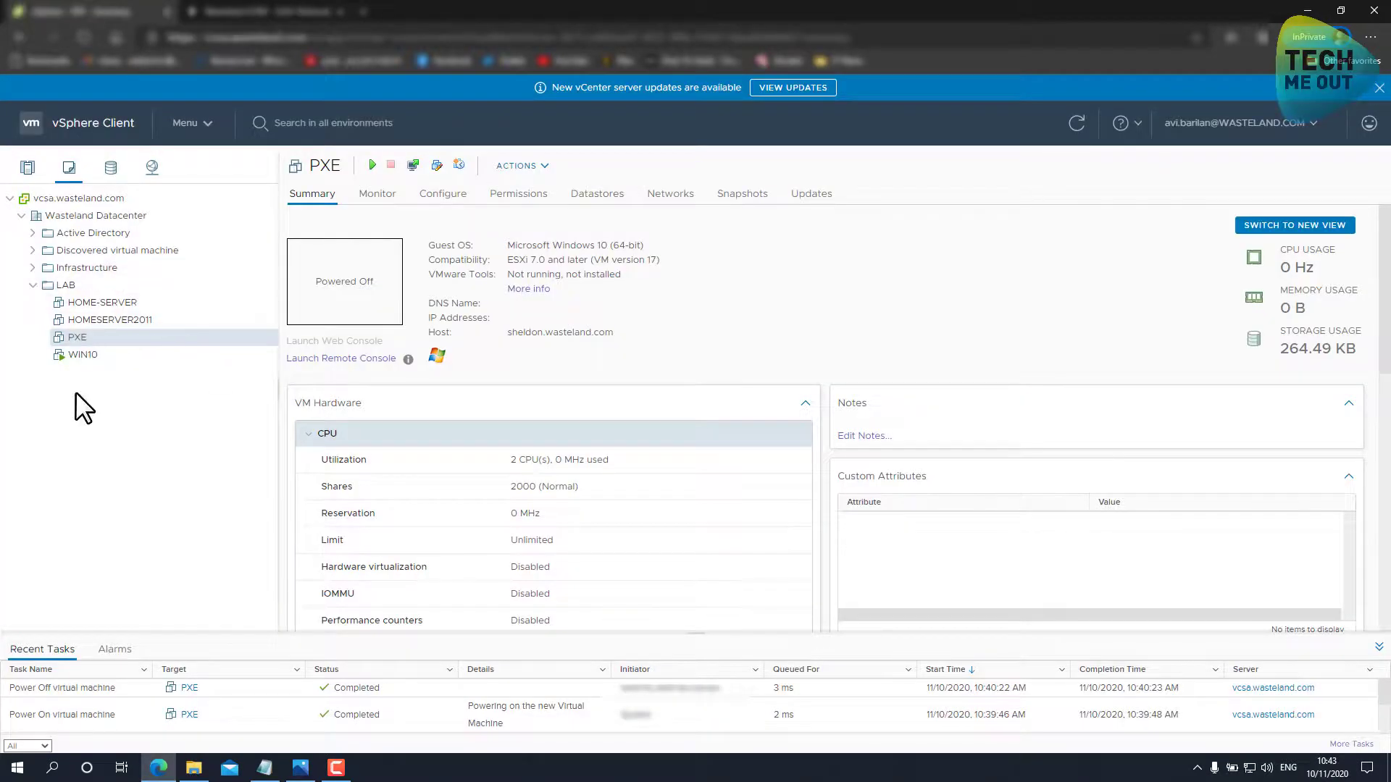
mouse_move(76, 436)
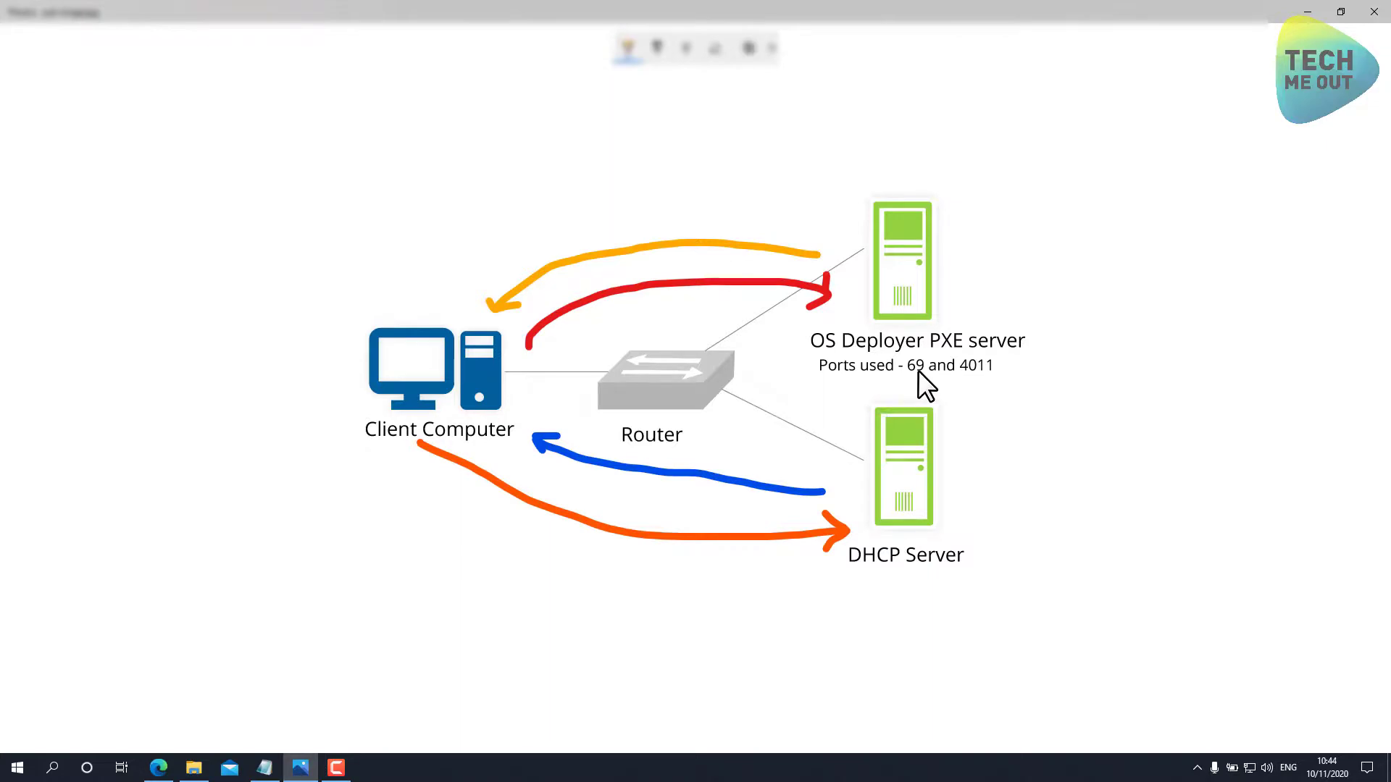
mouse_move(1233, 92)
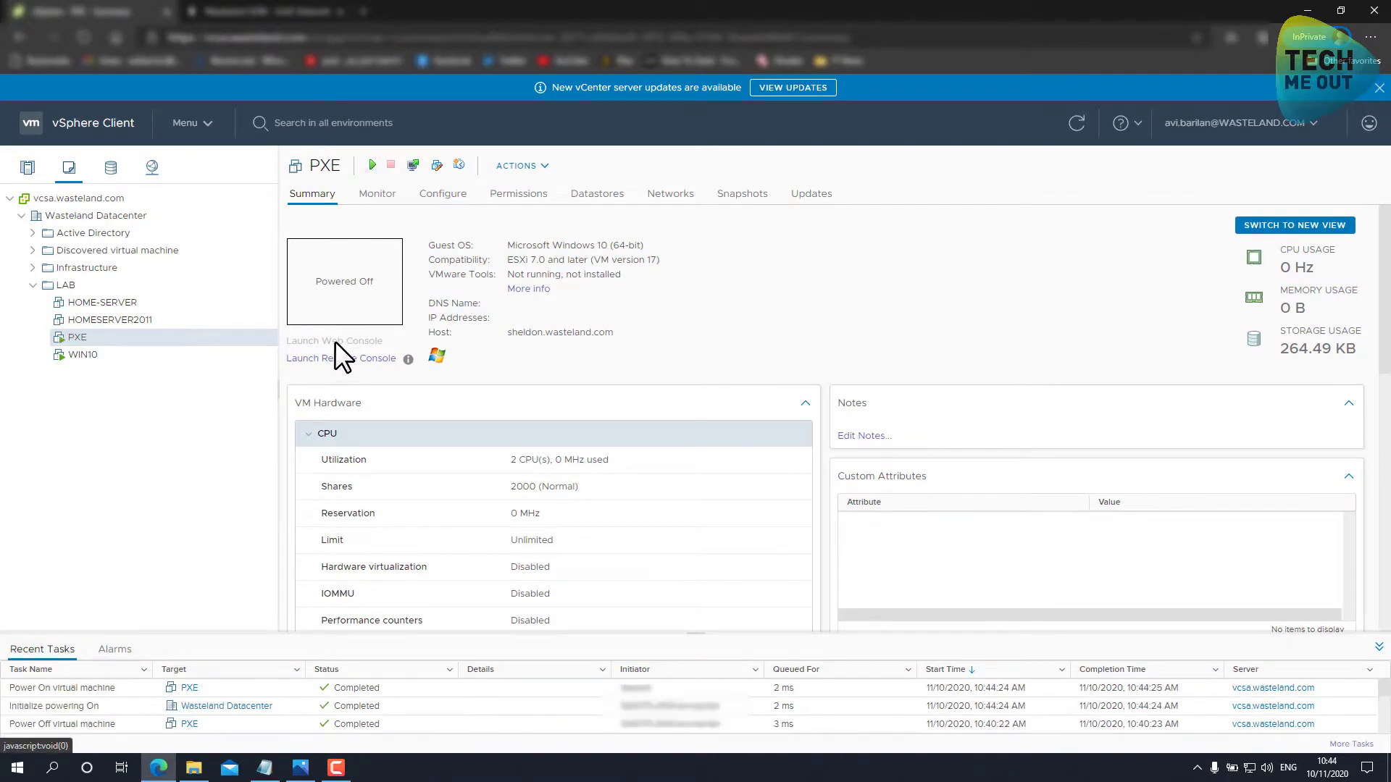
Launch the PXE virtual machine's web console to watch it boot.
left_click(341, 358)
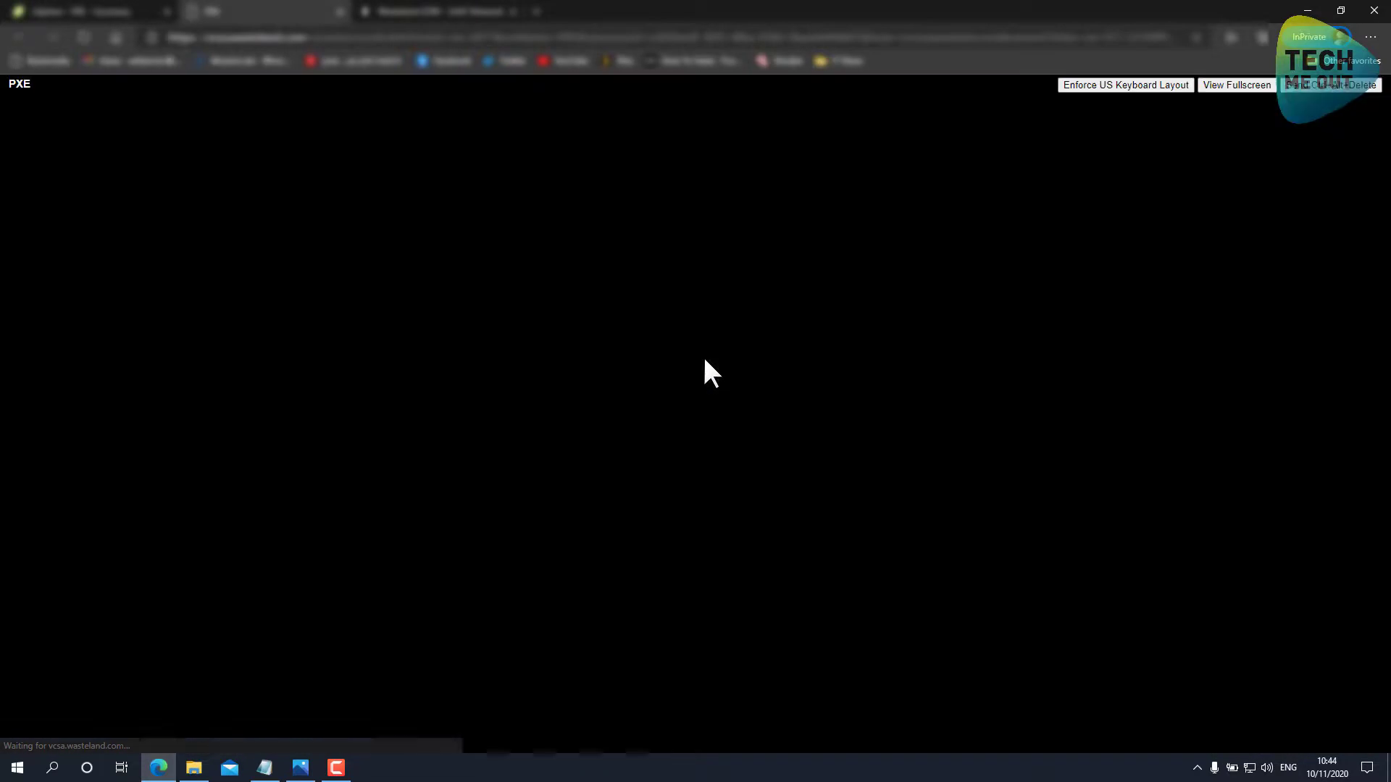